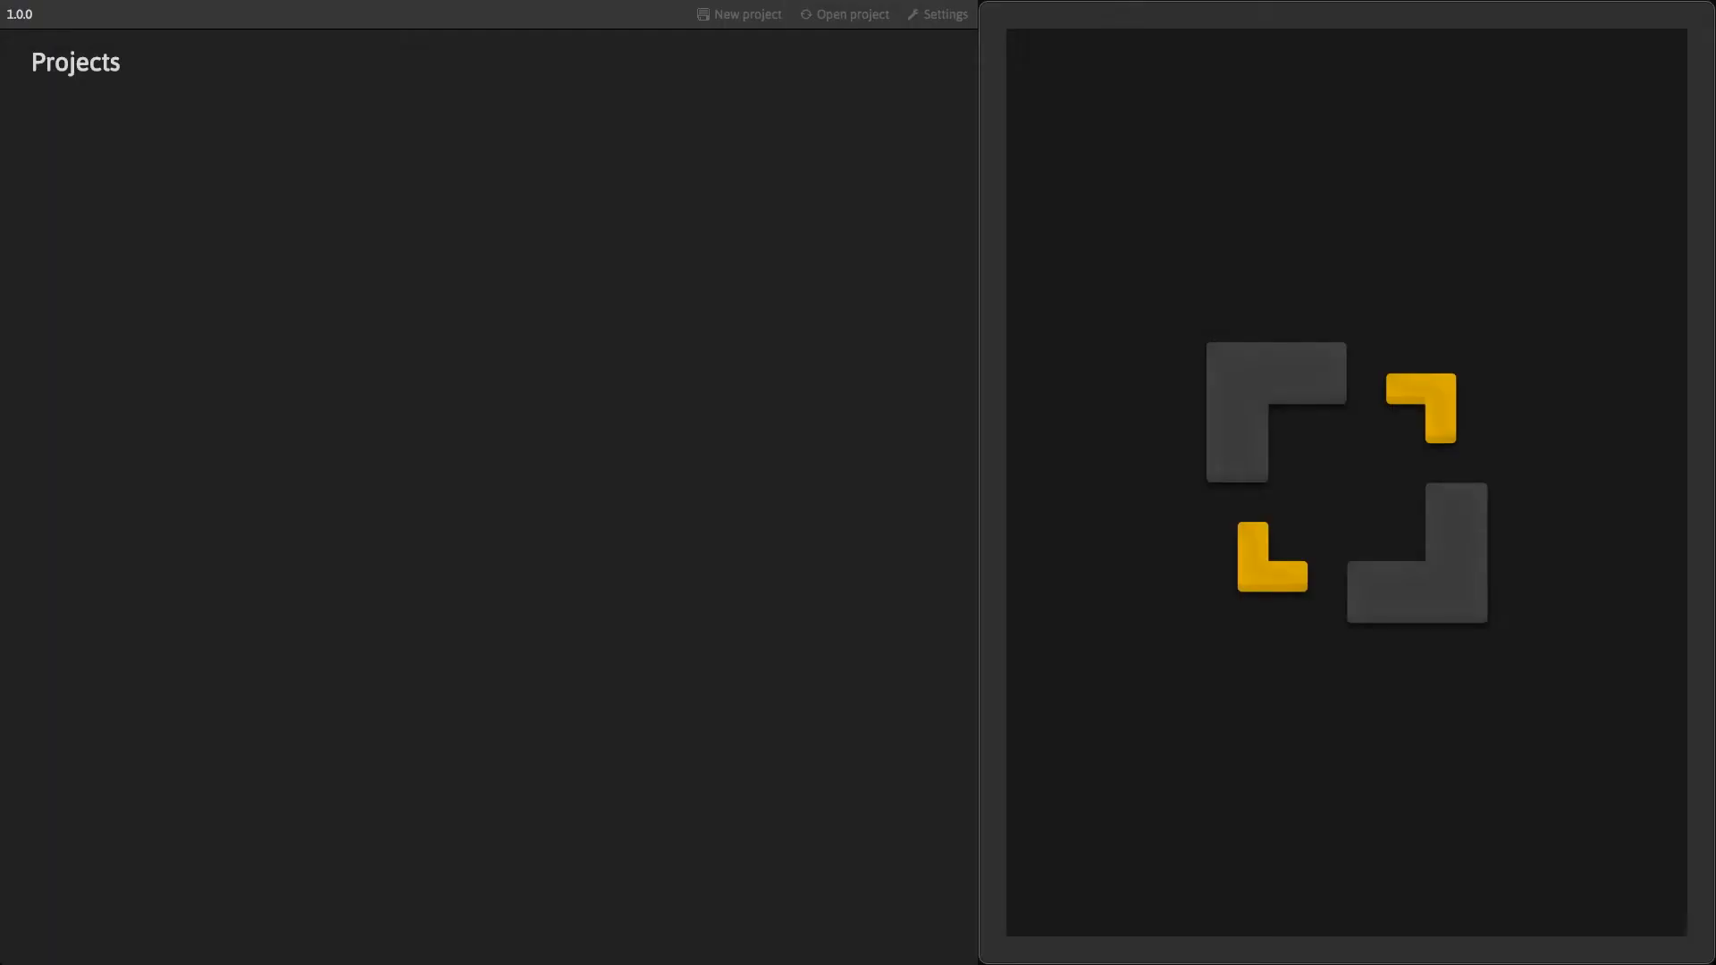
pyautogui.moveTo(731, 533)
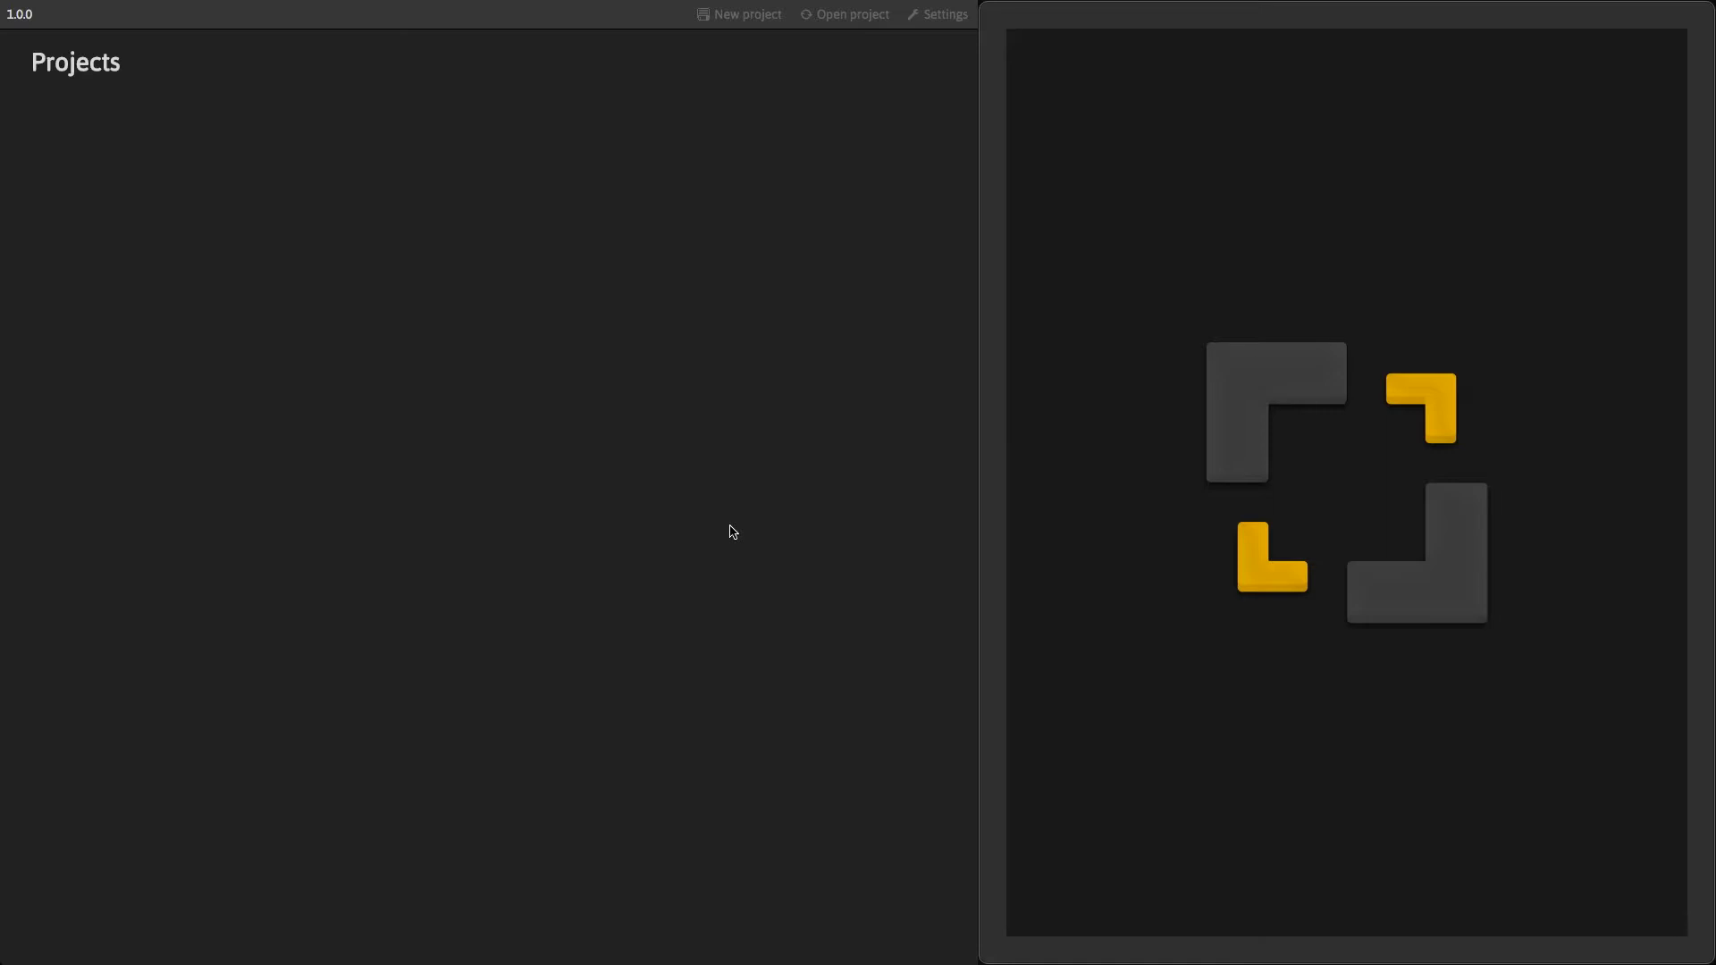
pyautogui.moveTo(731, 529)
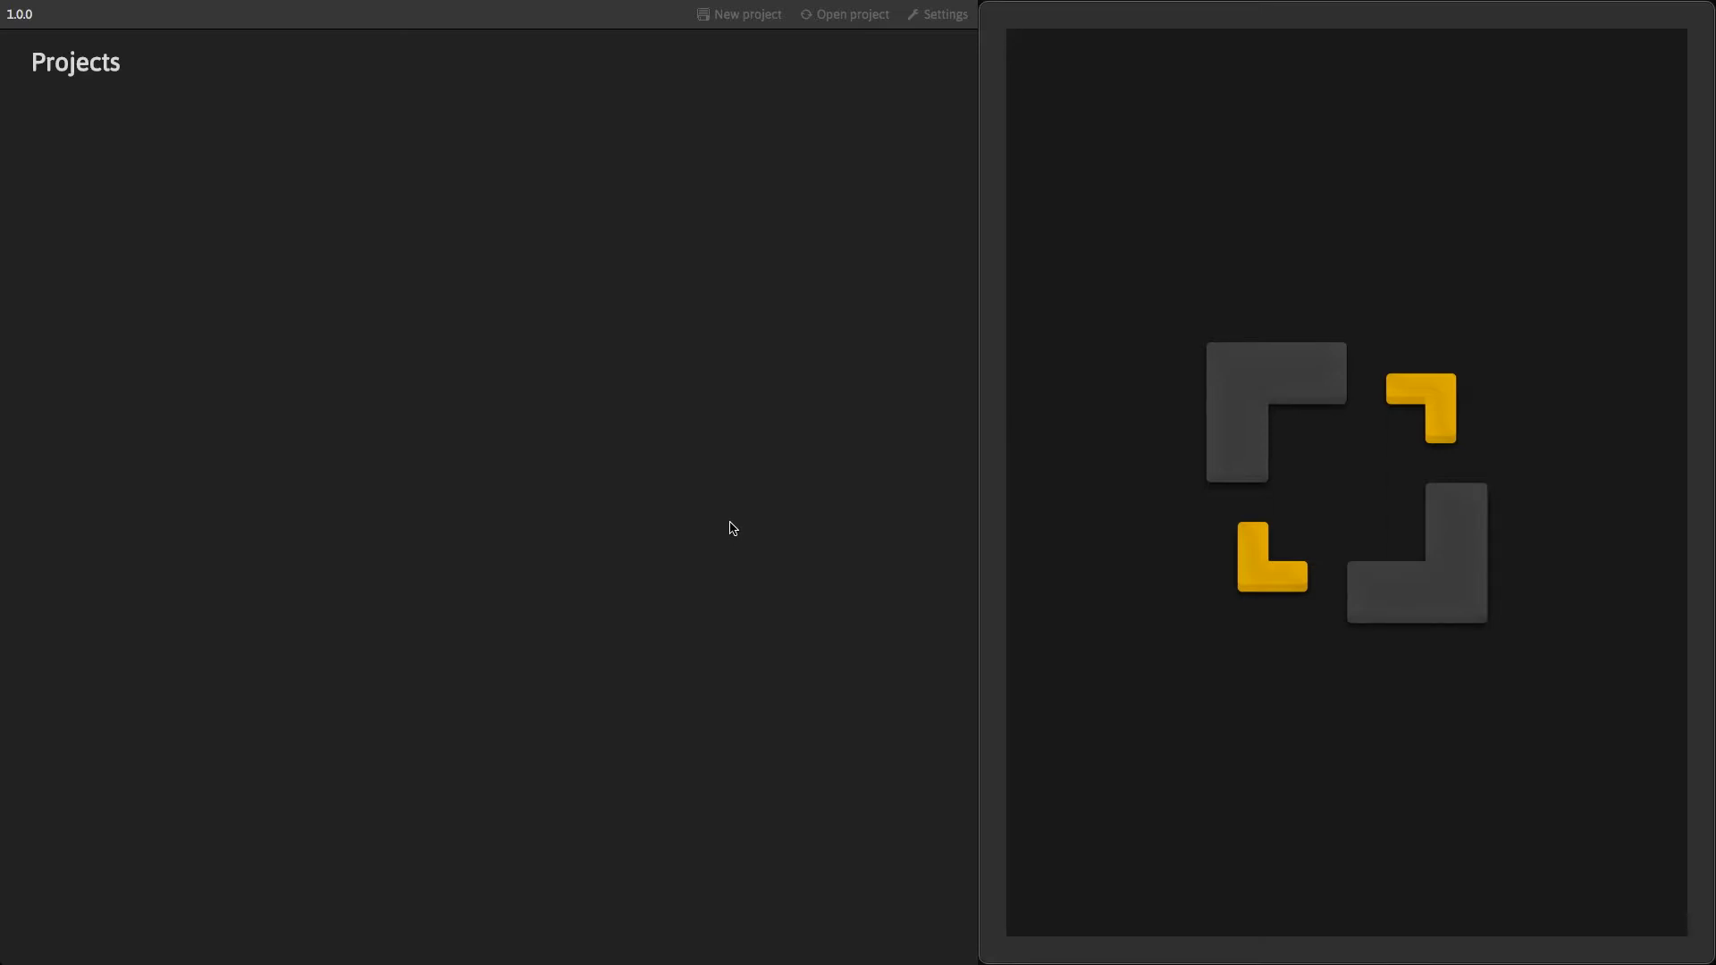
# Create a new project named 'MyProject' with the default name and open it
pyautogui.click(851, 14)
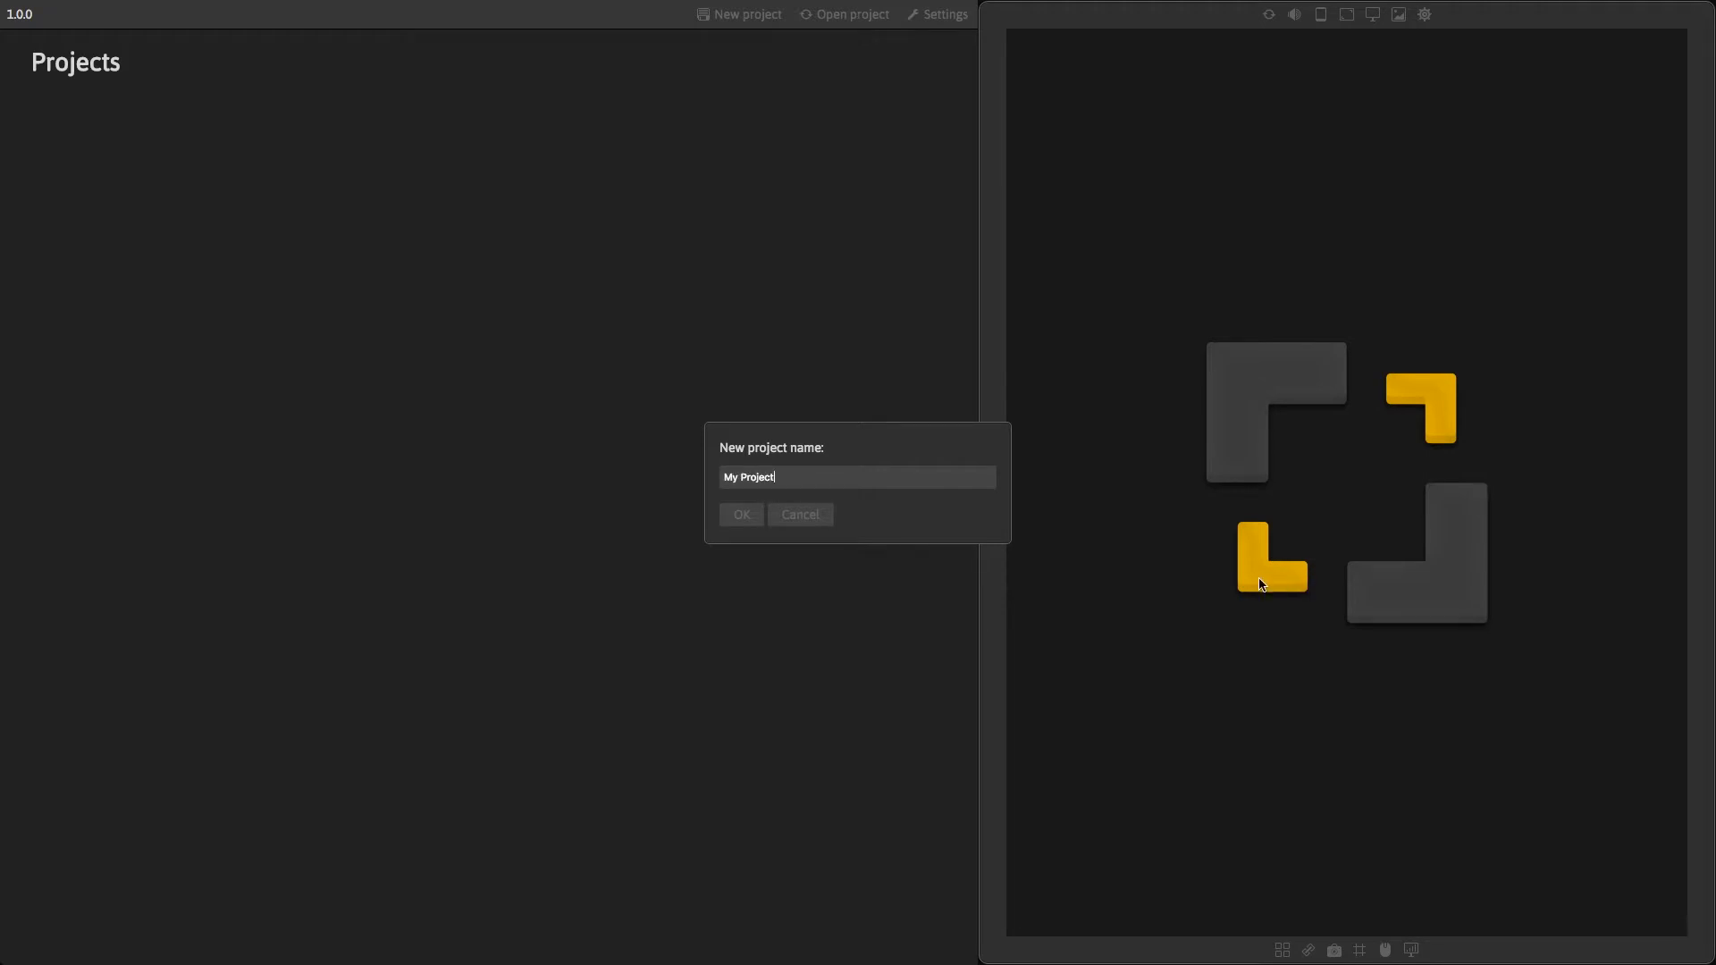
pyautogui.click(740, 515)
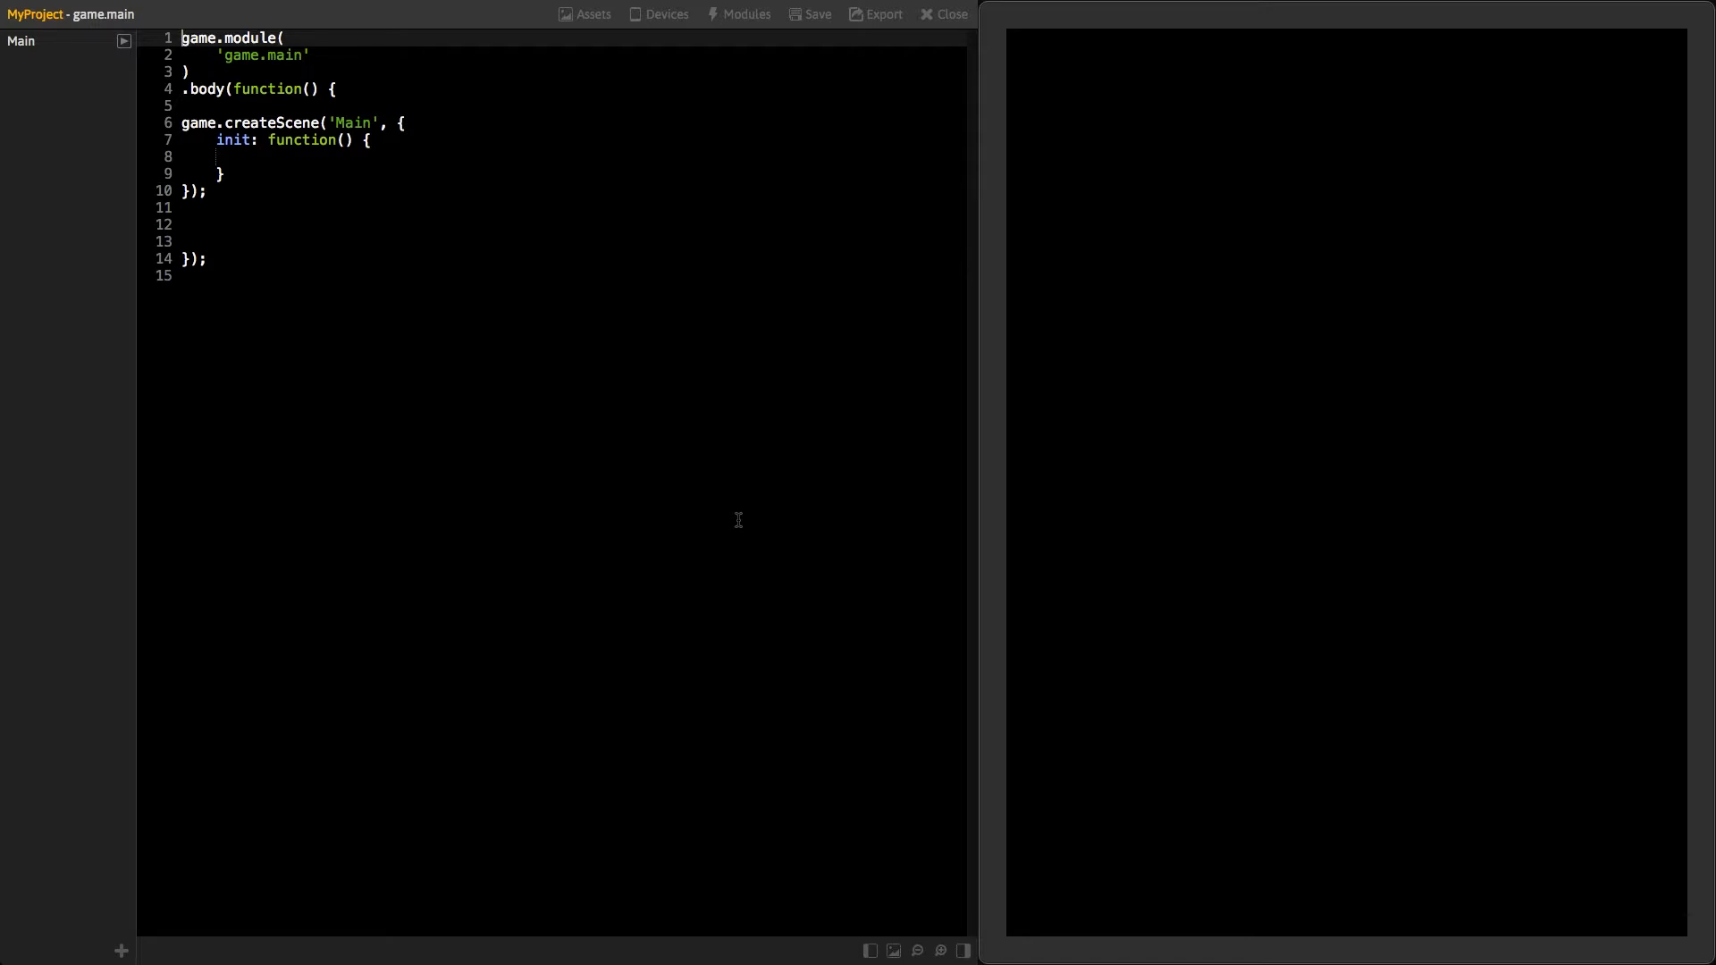
pyautogui.moveTo(55, 420)
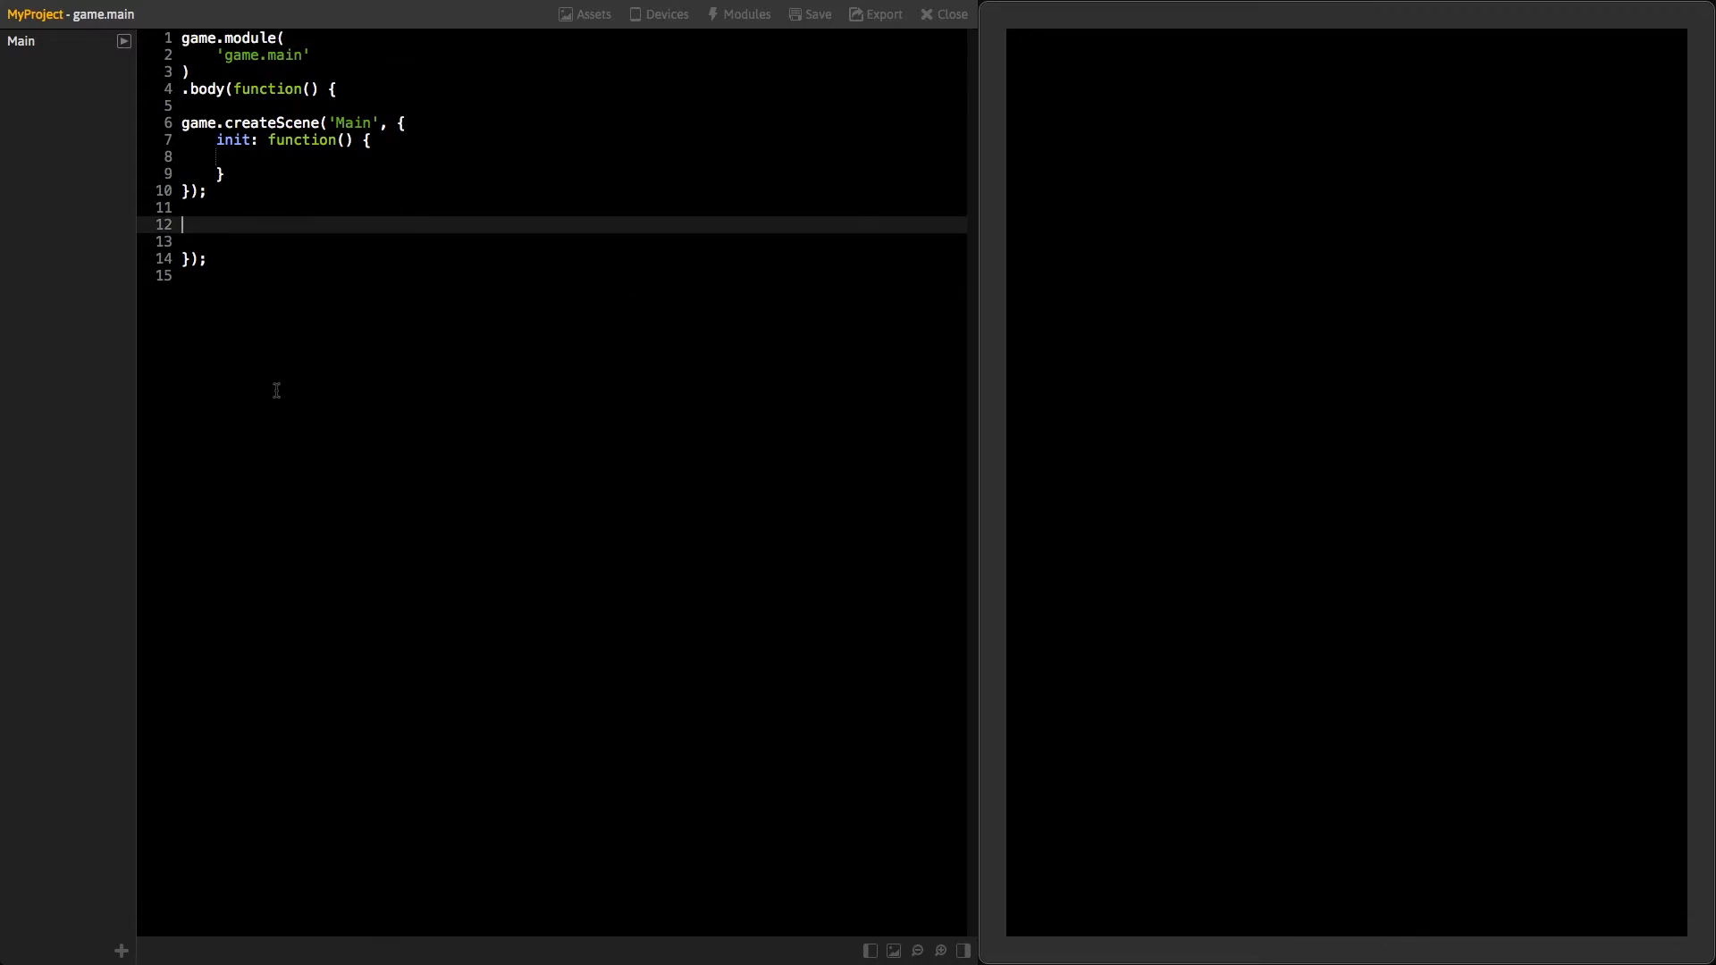
pyautogui.moveTo(275, 387)
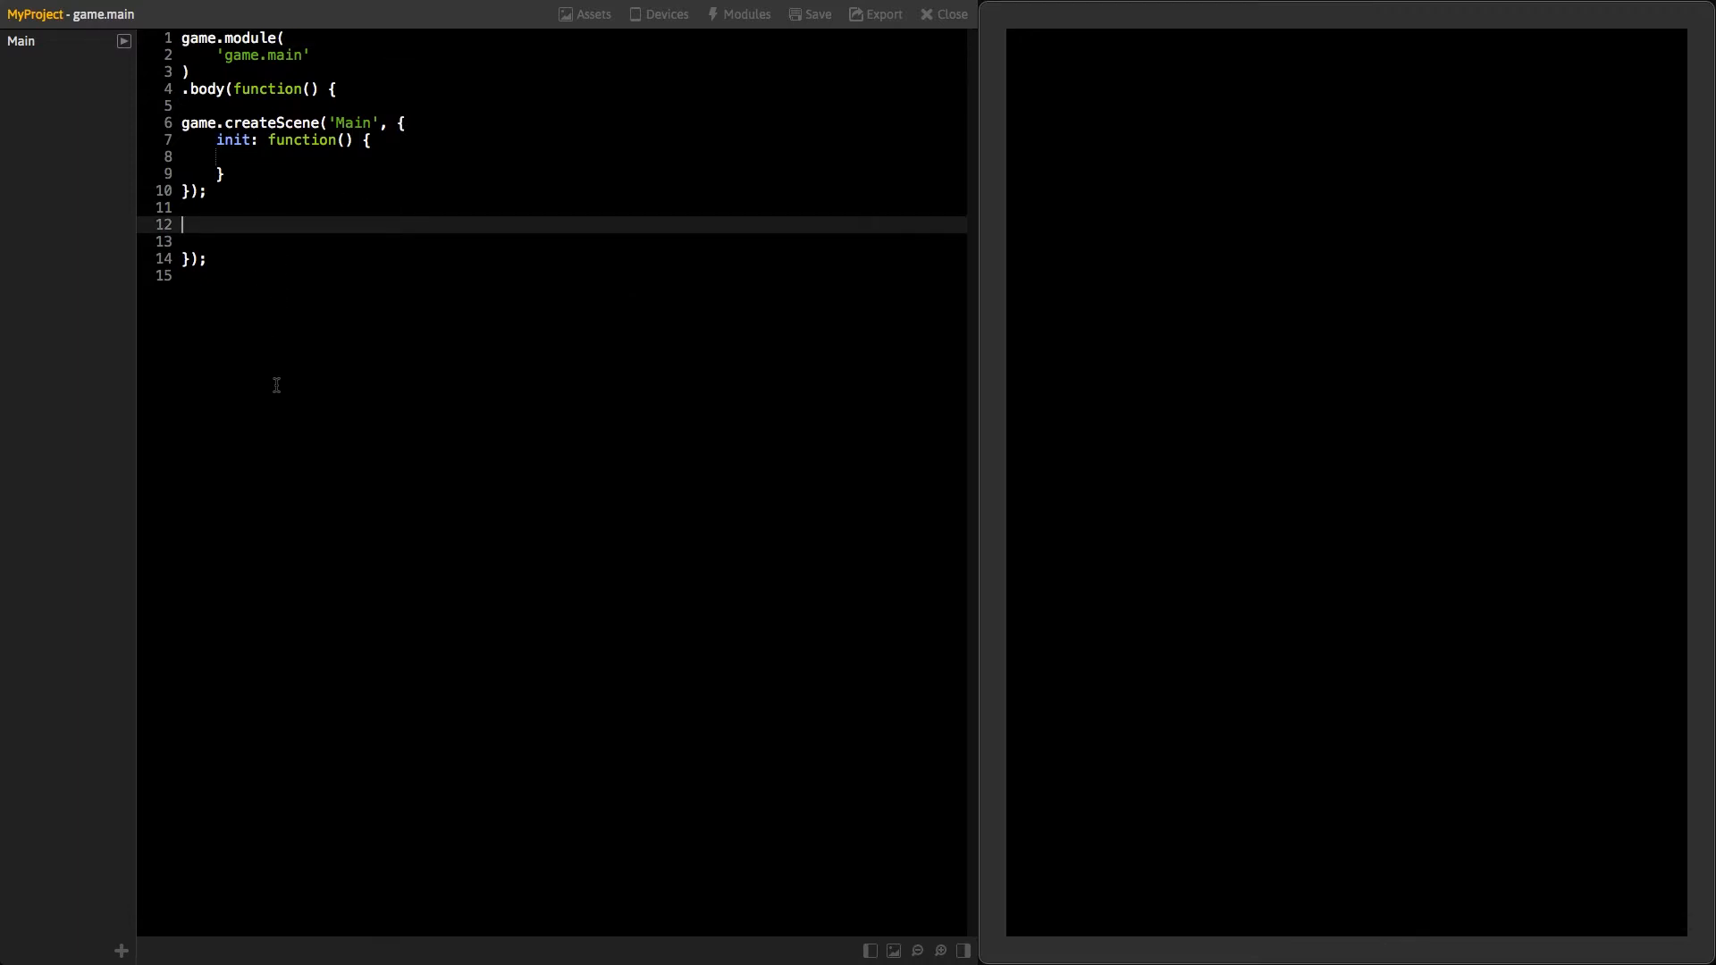
pyautogui.moveTo(125, 939)
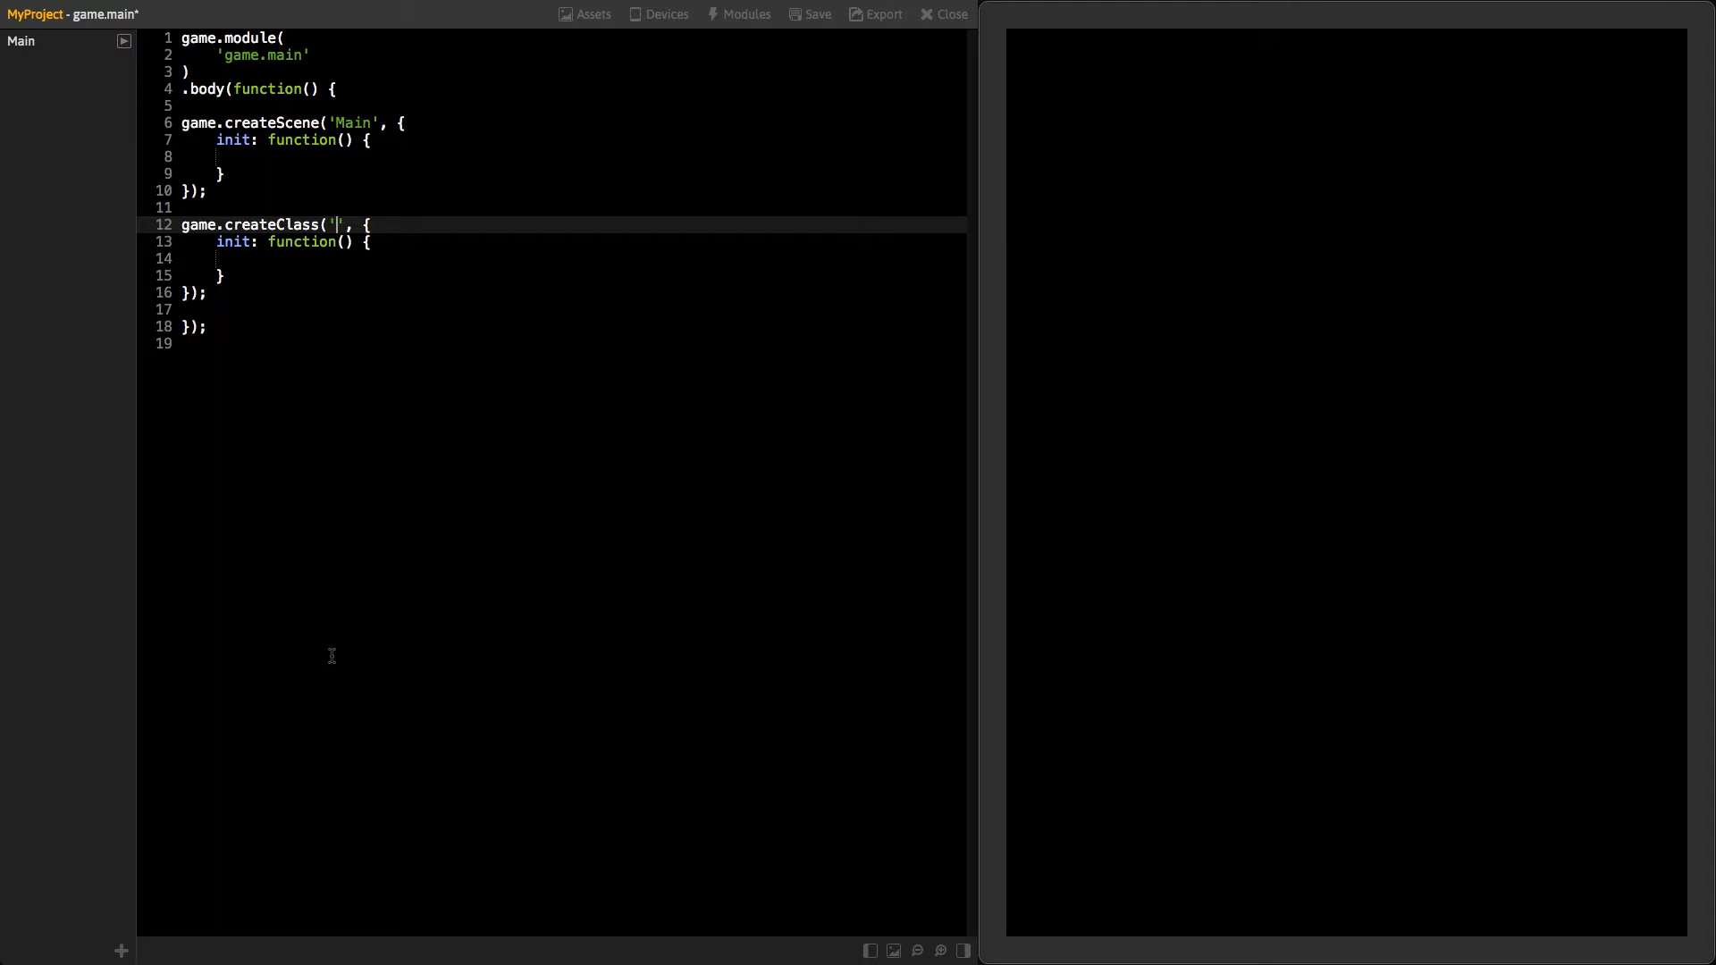
# Name the new class 'Player' in game.createClass and save game.main
pyautogui.write('Pl')
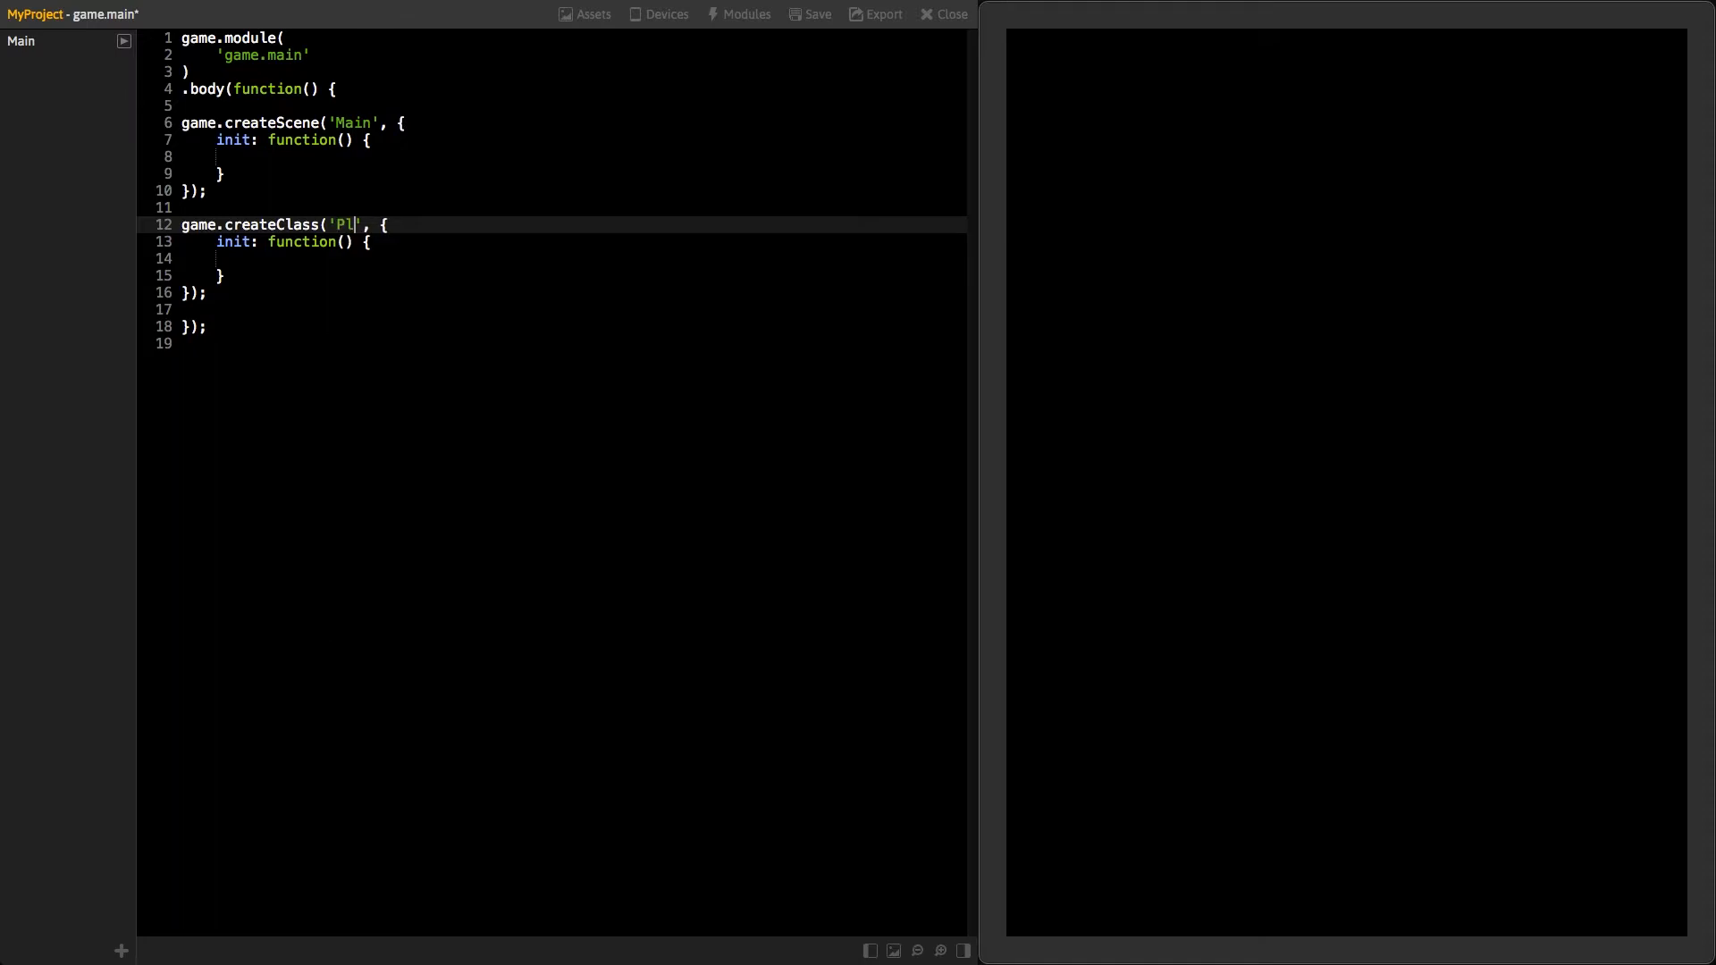
pyautogui.write('ayer')
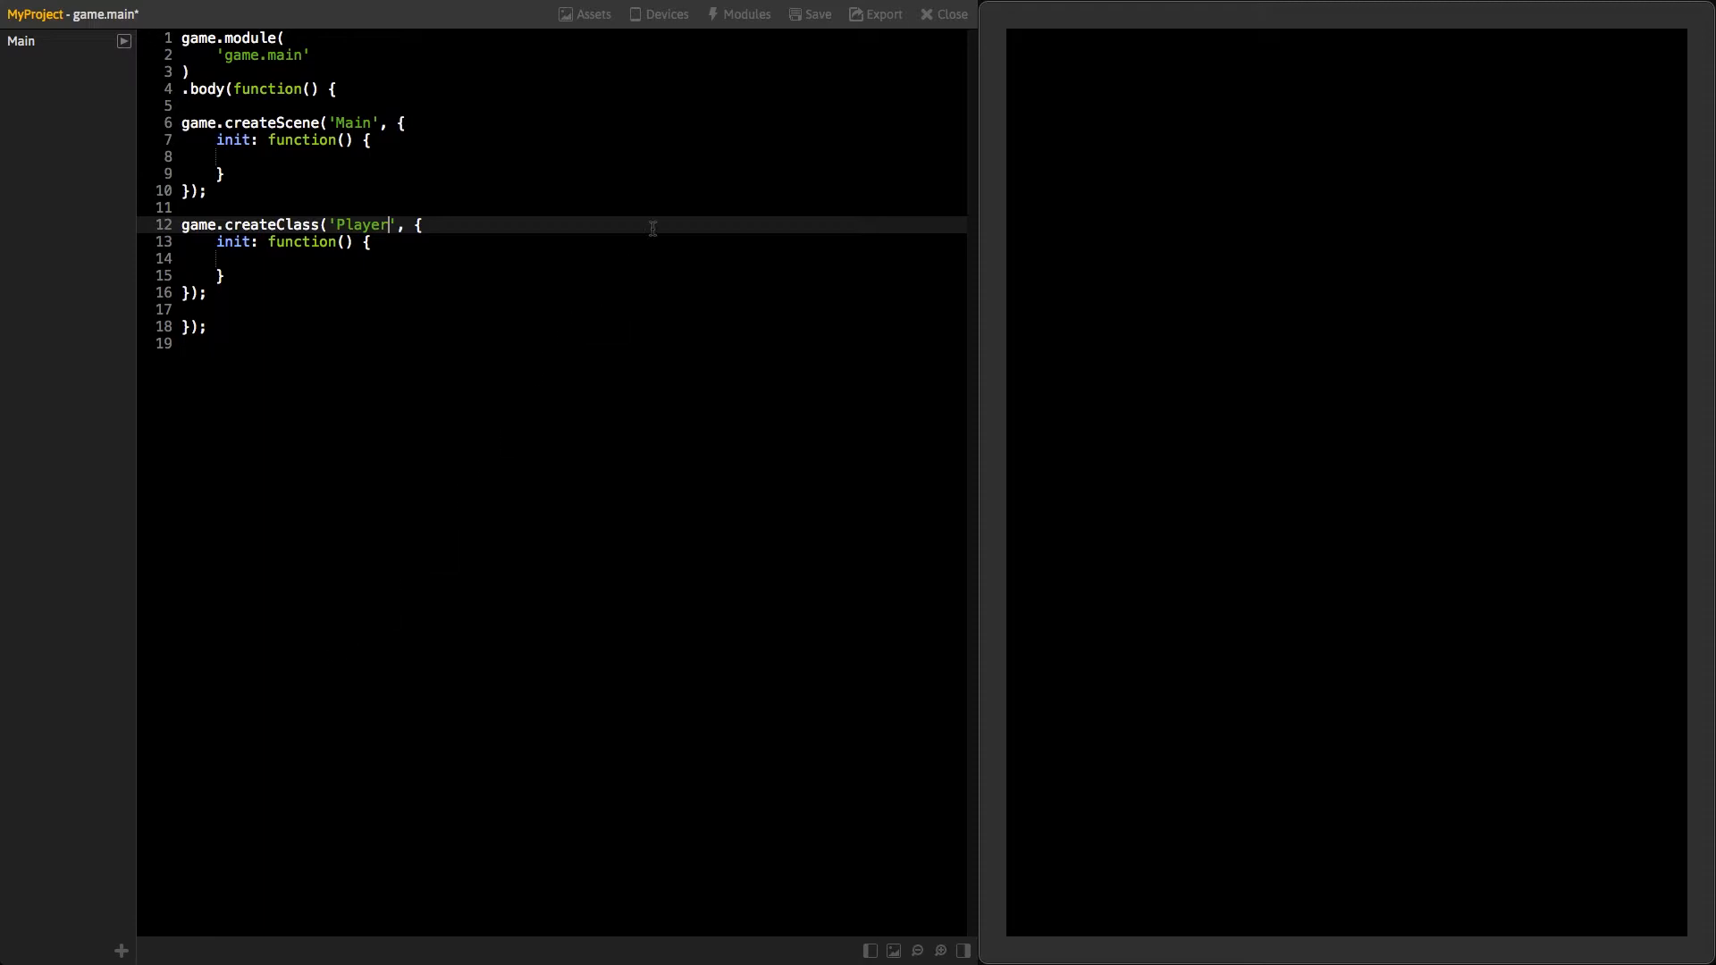
pyautogui.click(817, 14)
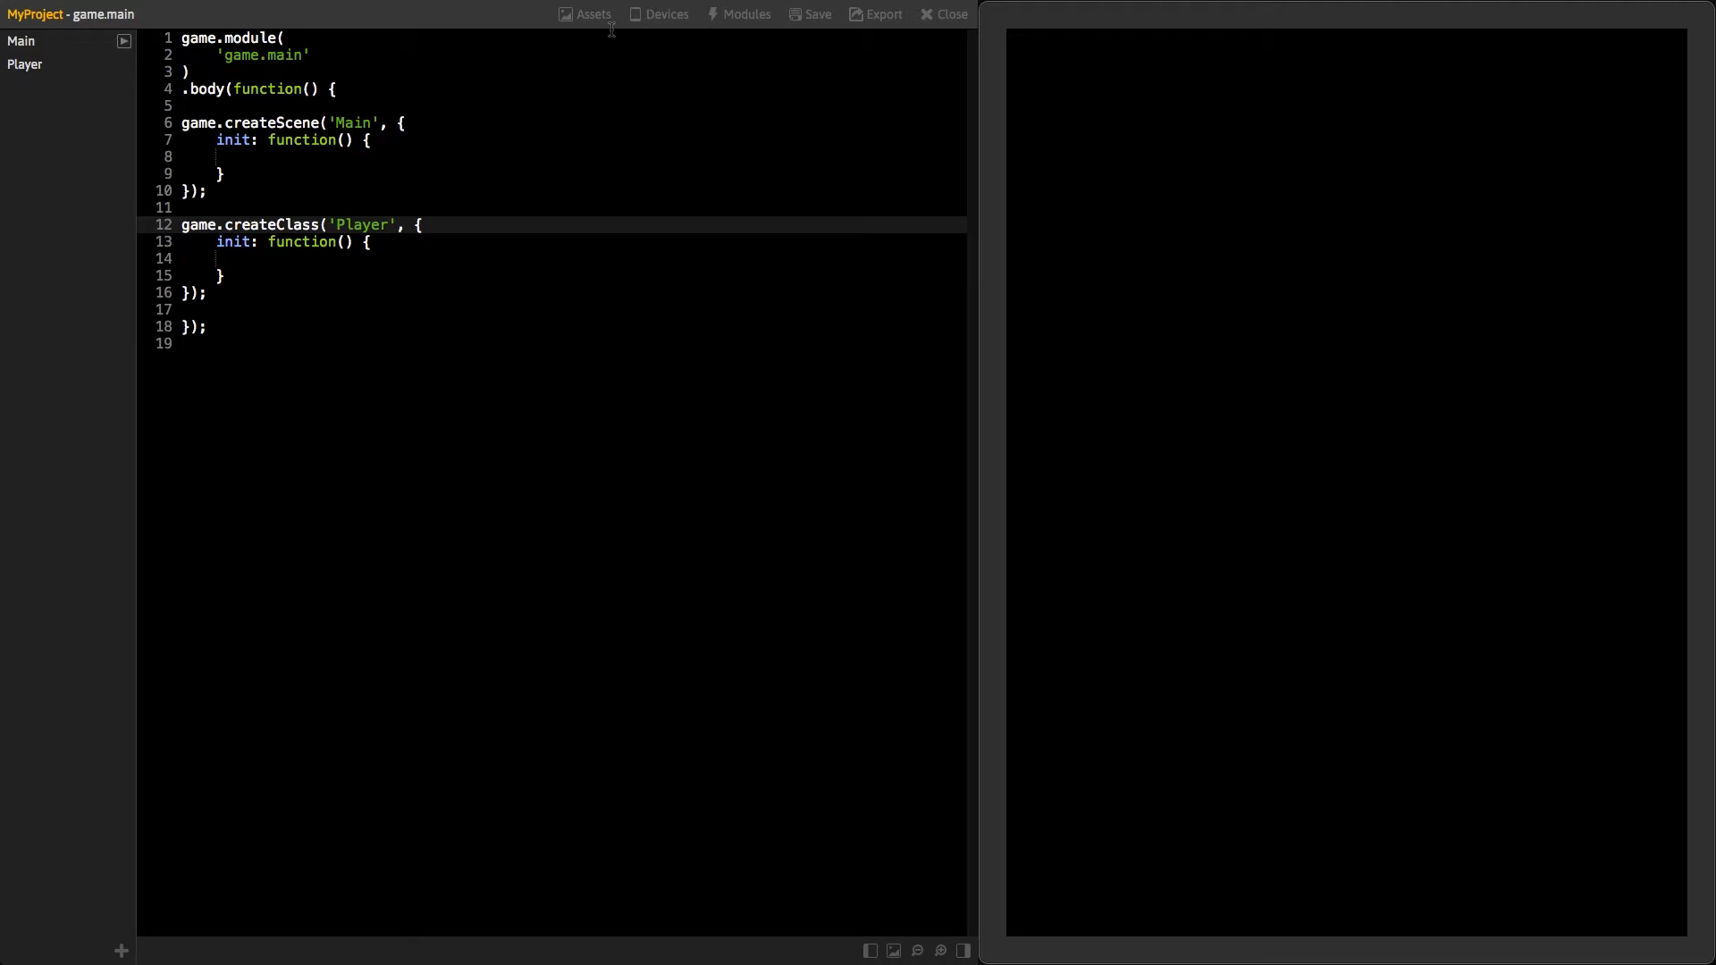
pyautogui.click(23, 65)
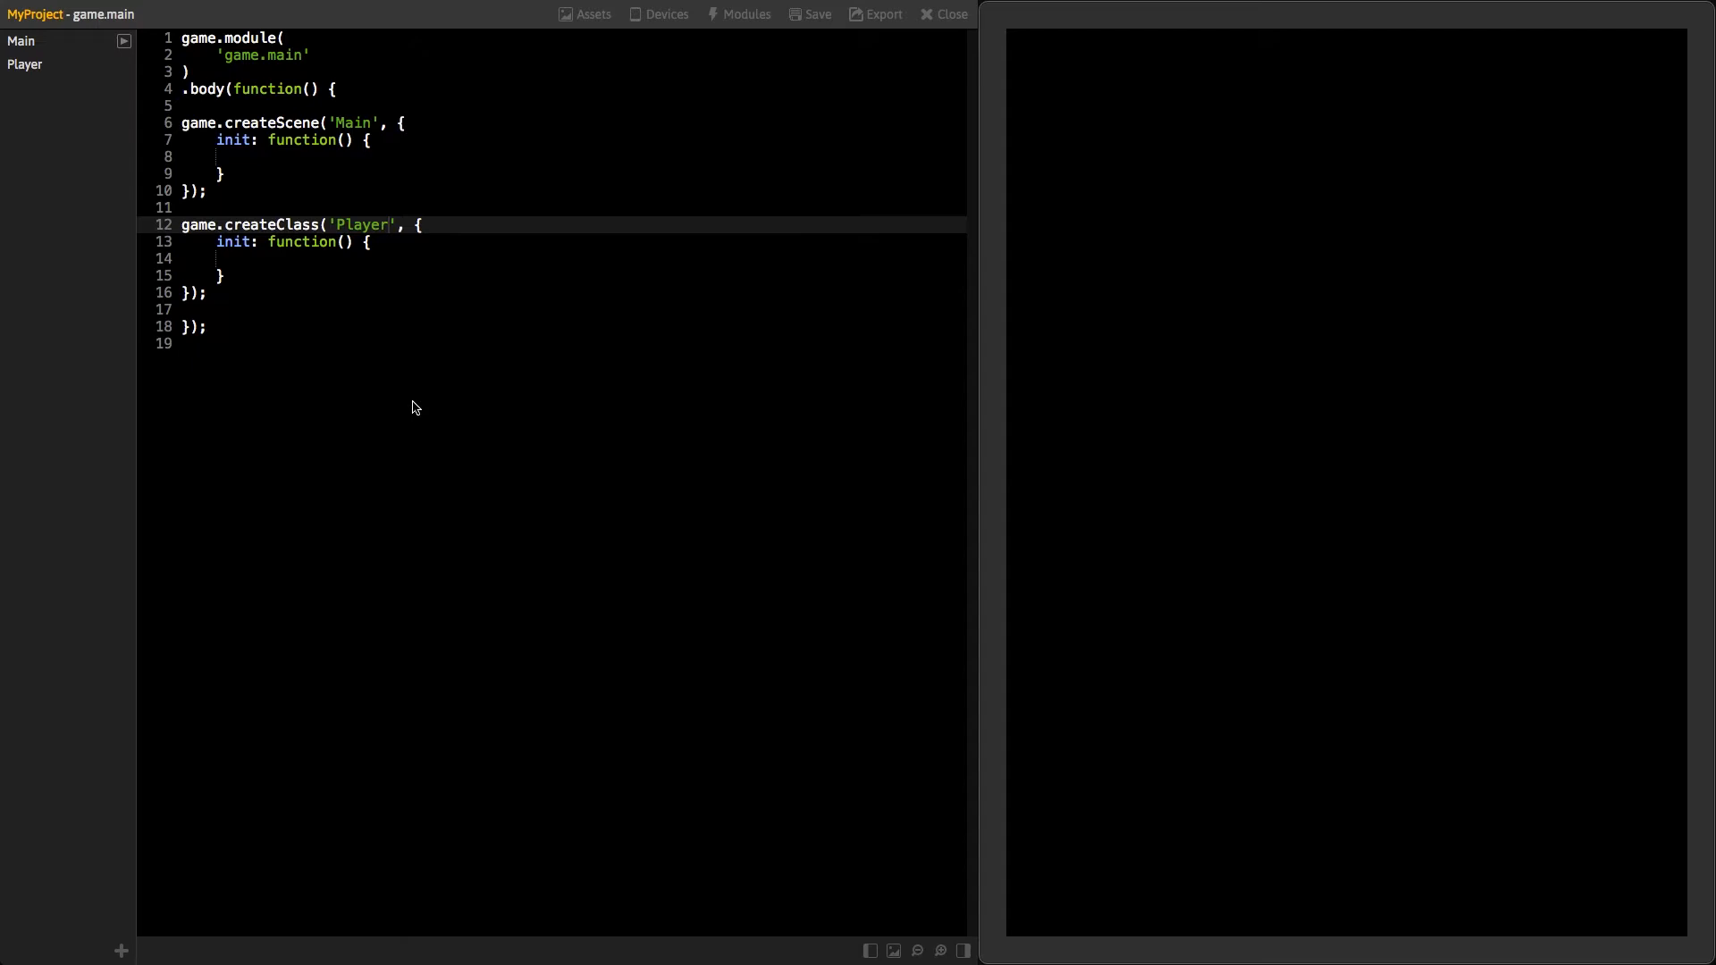
pyautogui.click(594, 15)
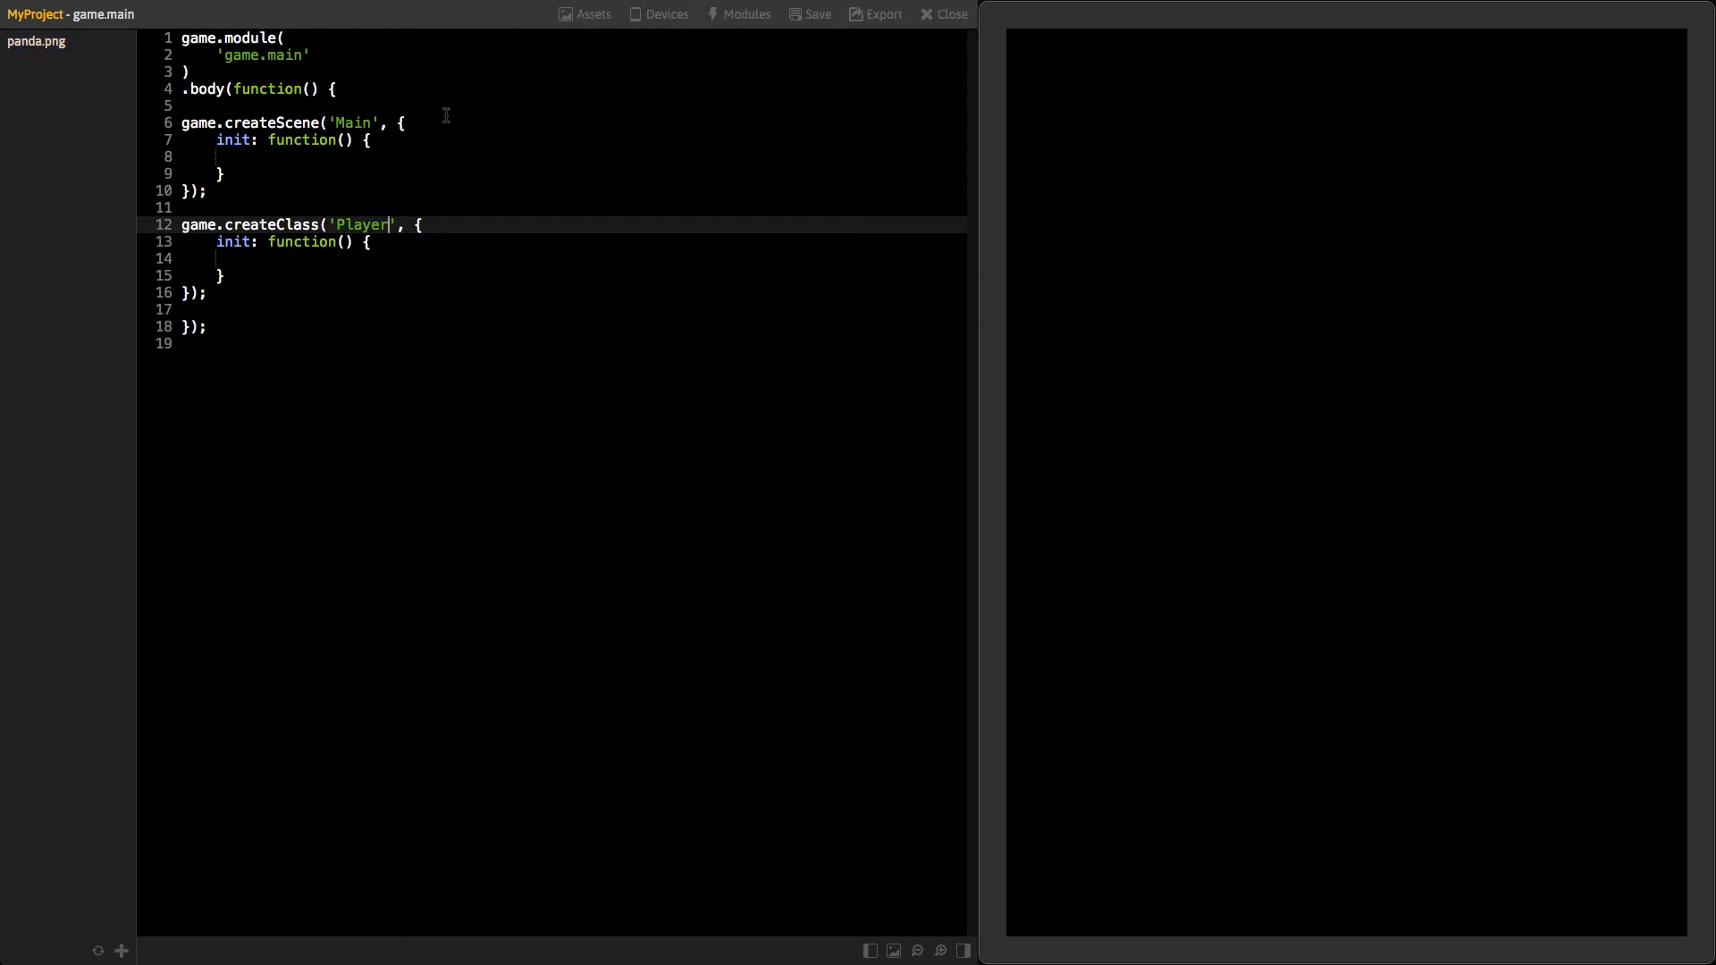
pyautogui.click(586, 15)
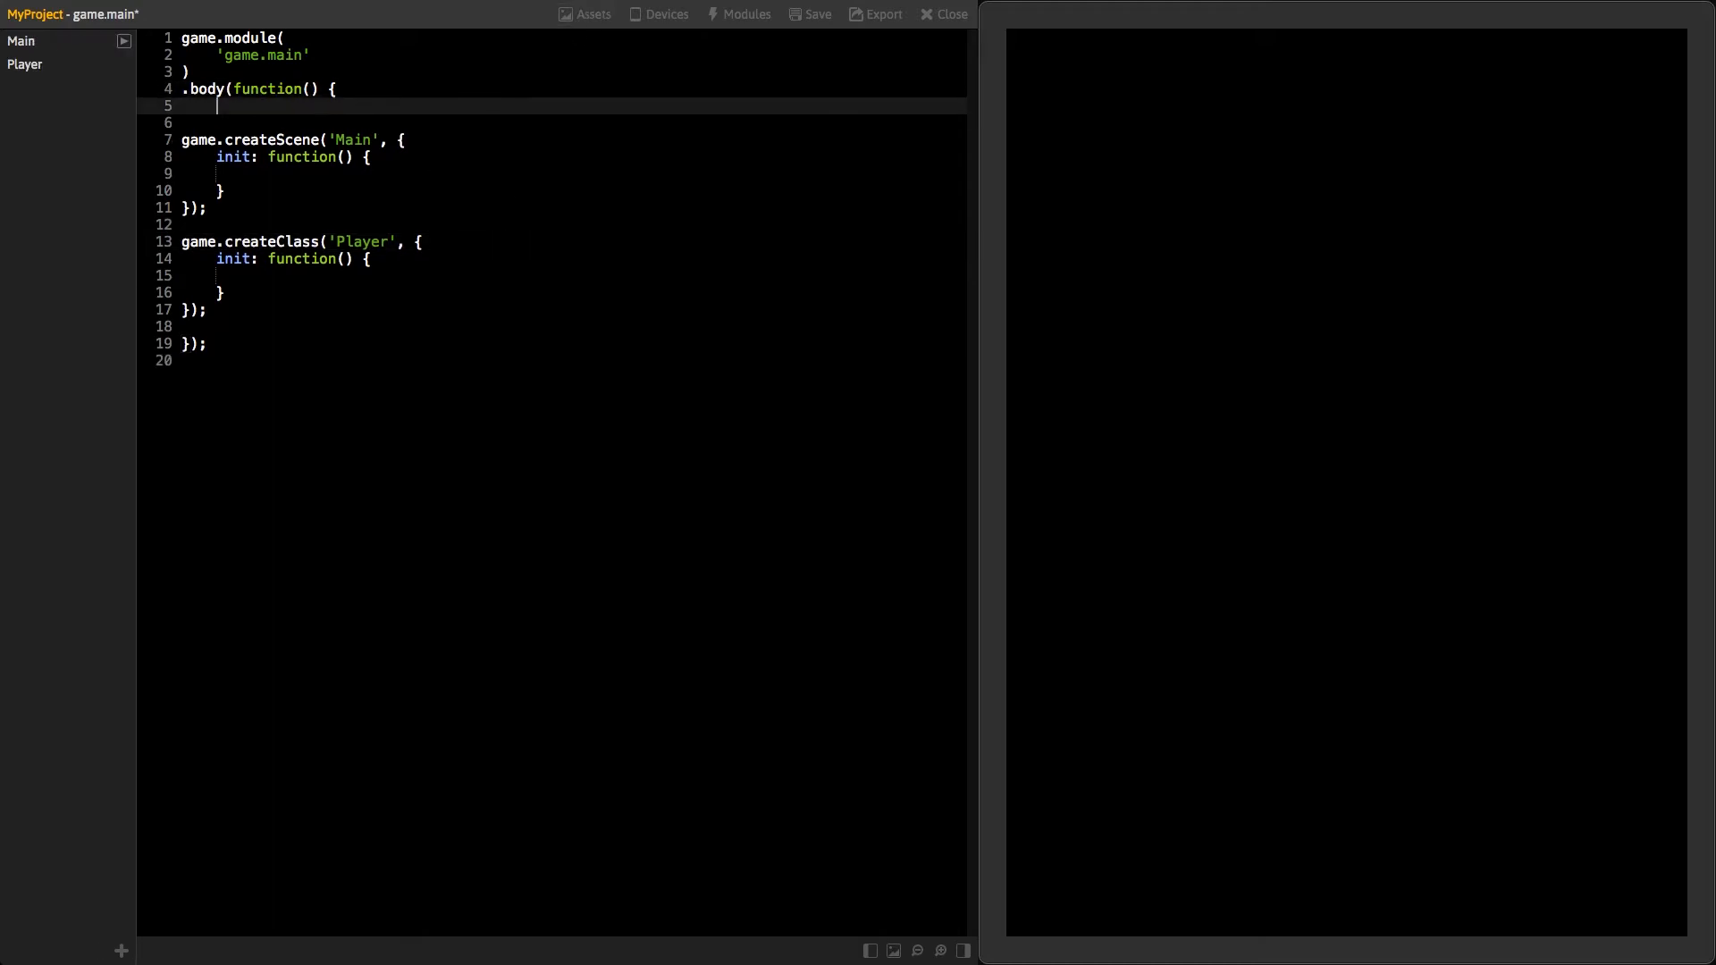
# Add game.addAsset('panda.png'); inside .body above the Main scene
pyautogui.write('ga')
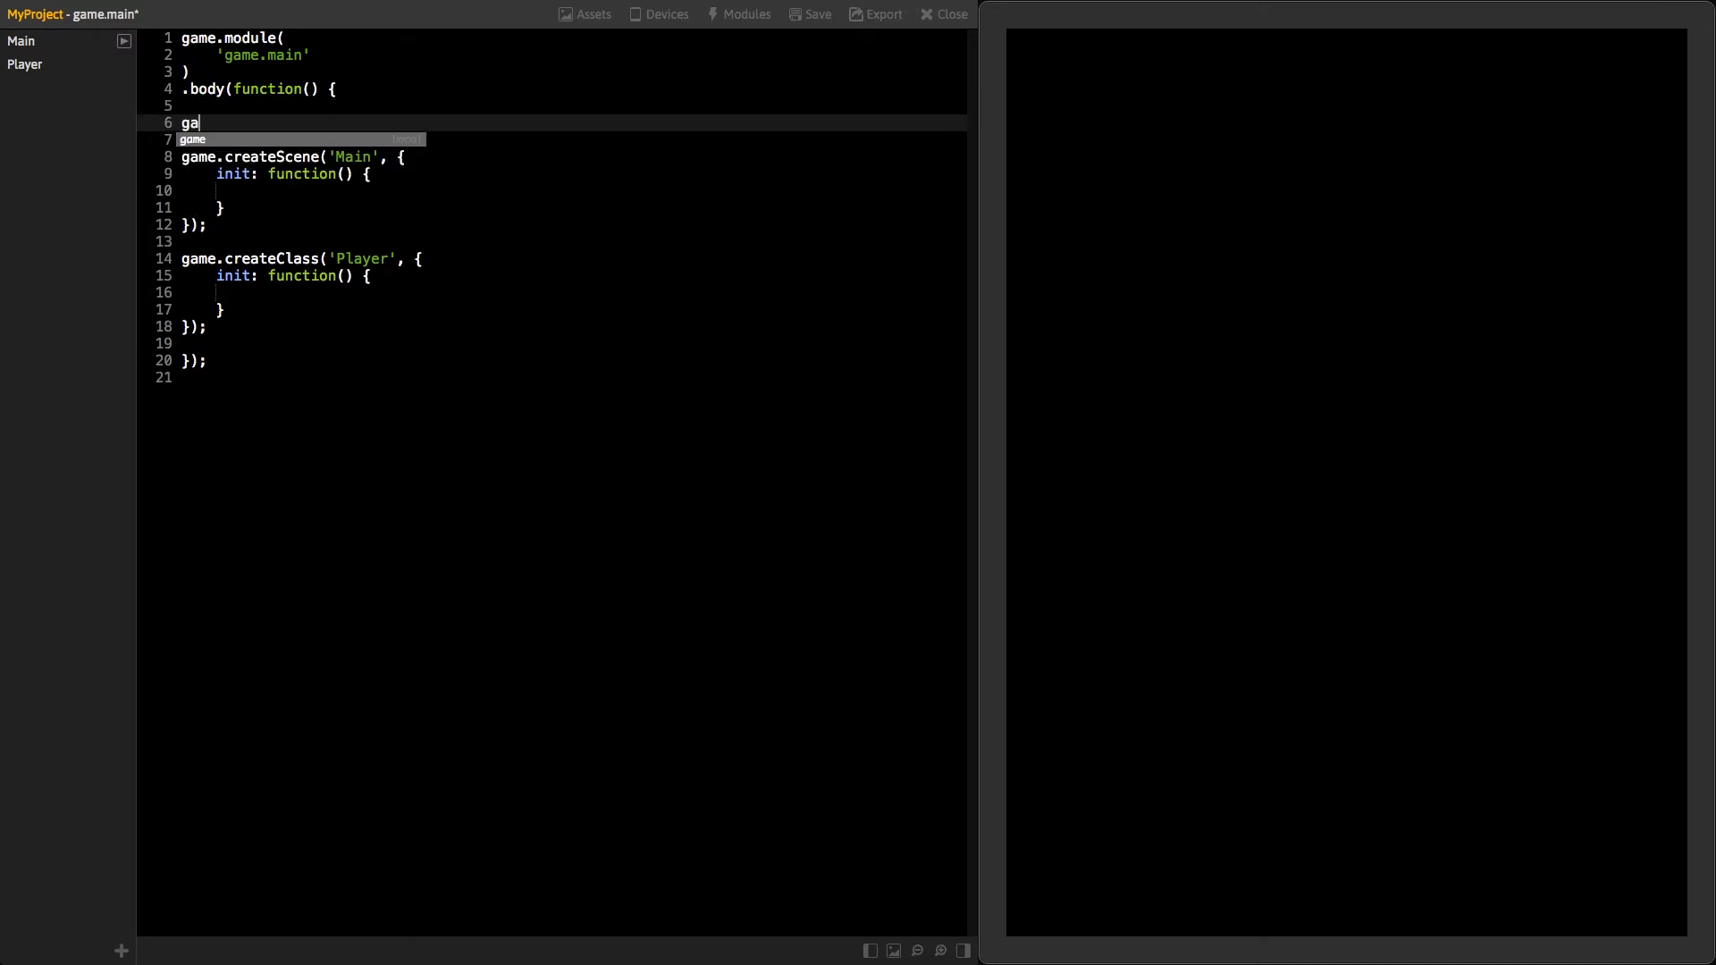
pyautogui.write('me.addAsset')
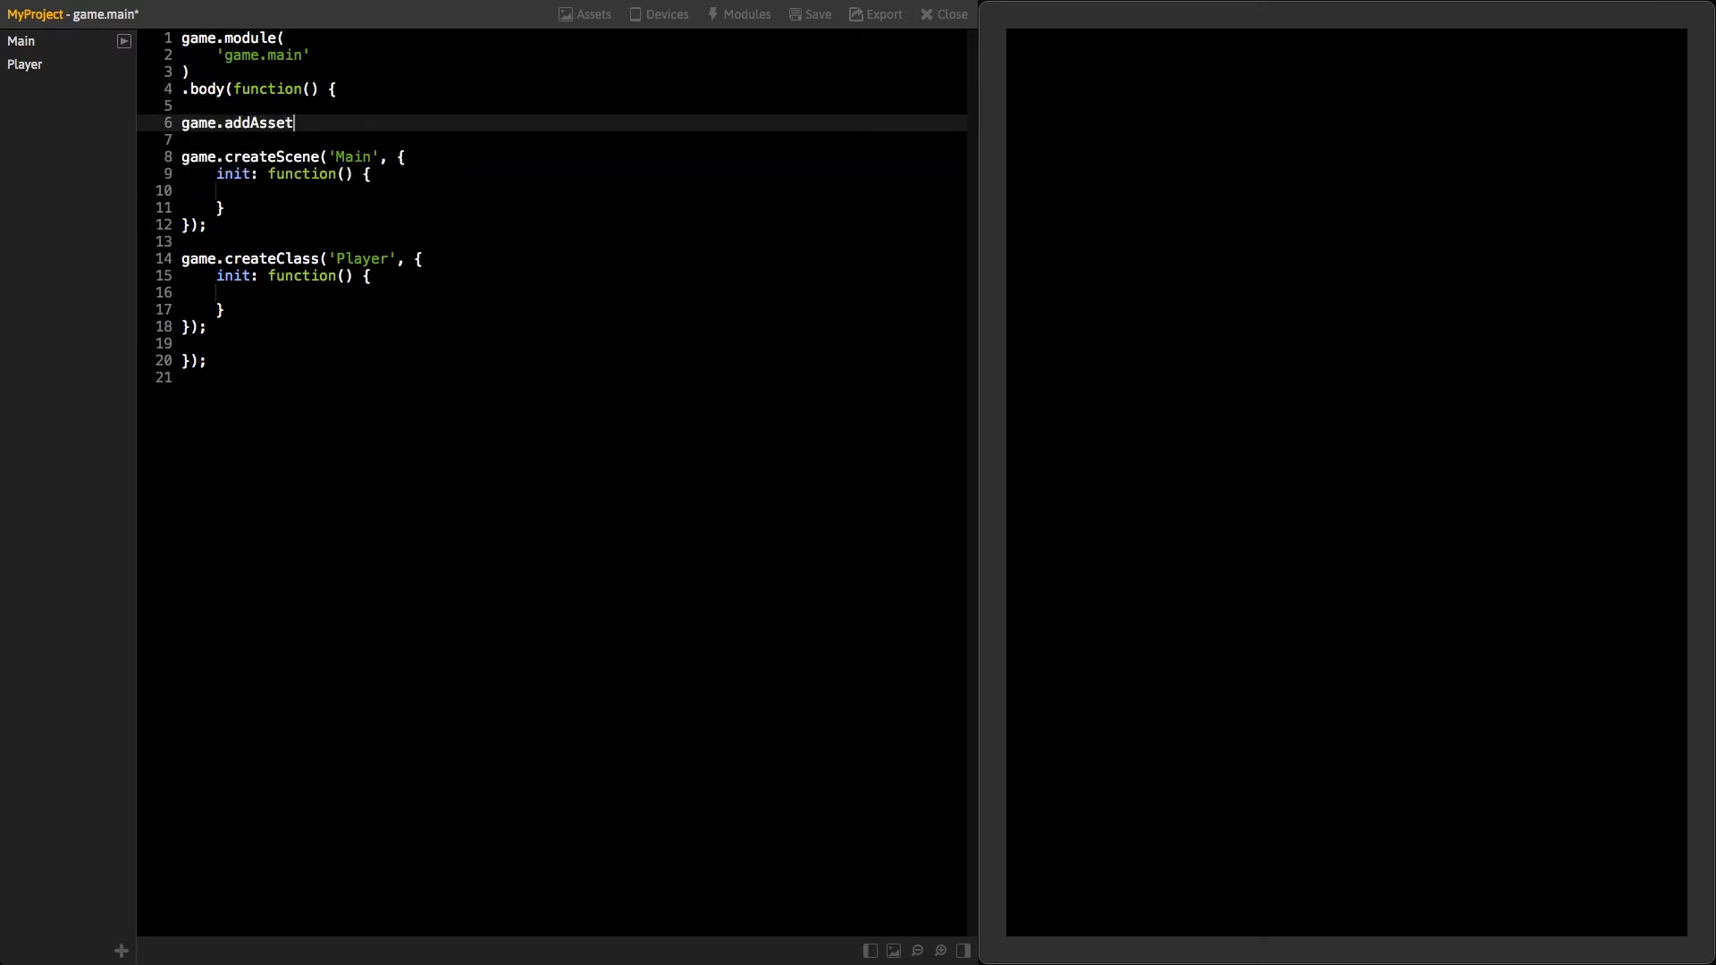
pyautogui.write("('panda.png')")
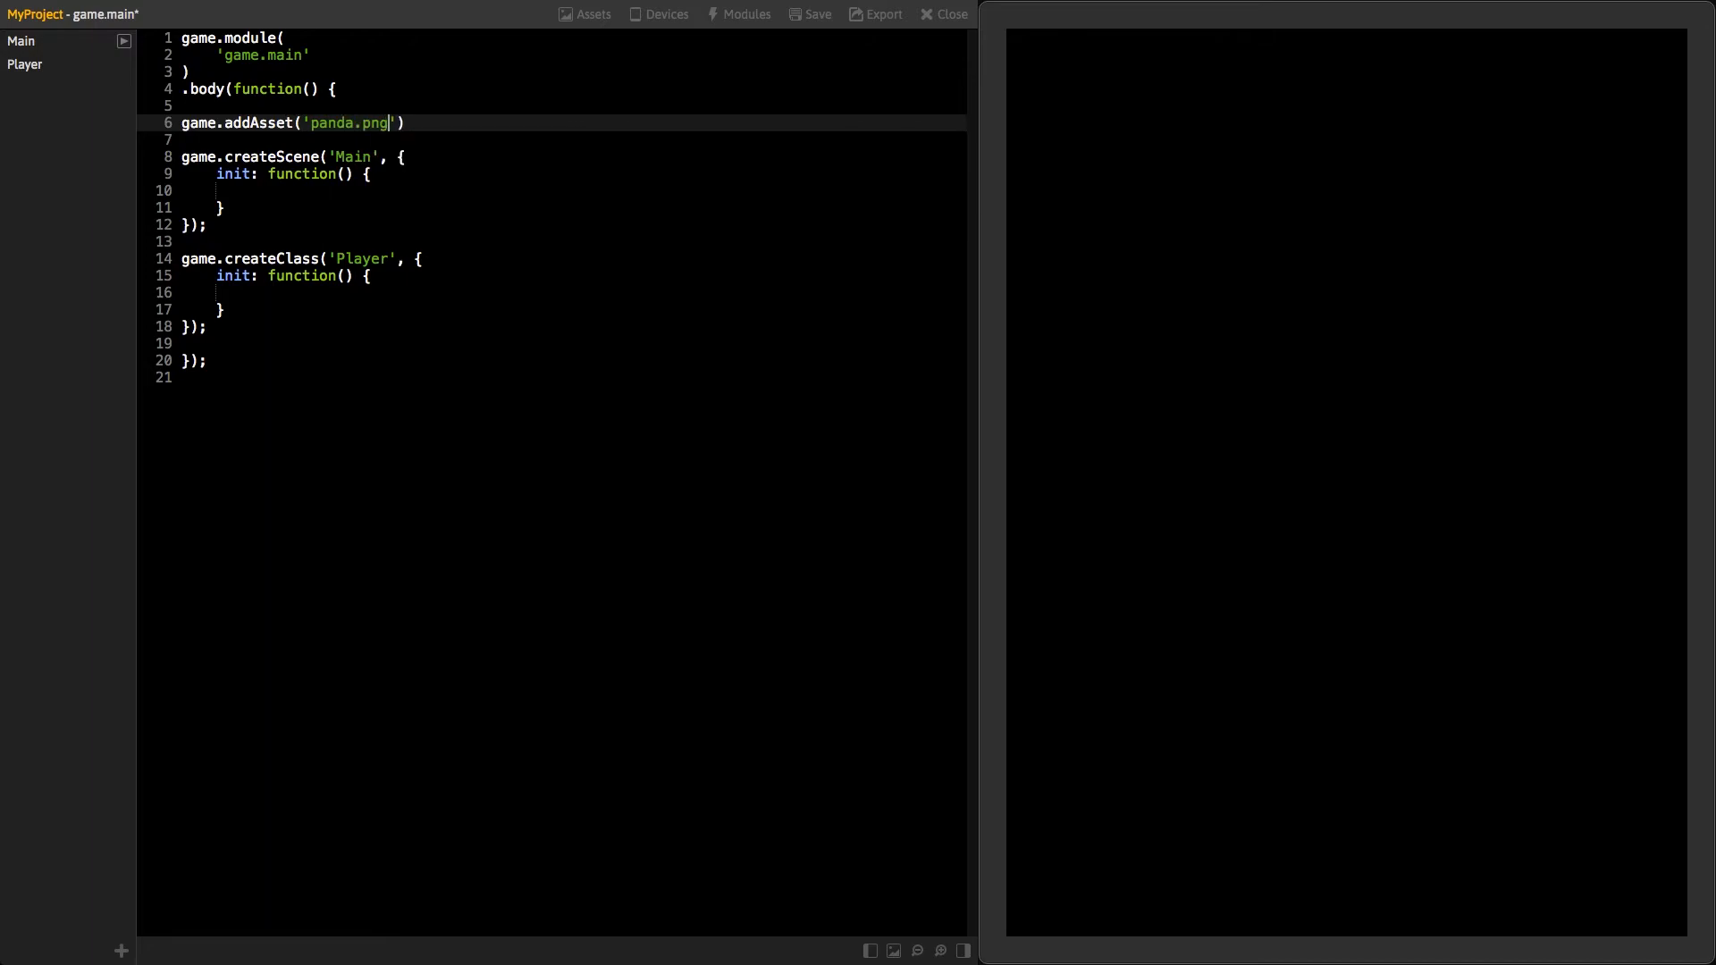
pyautogui.write(';')
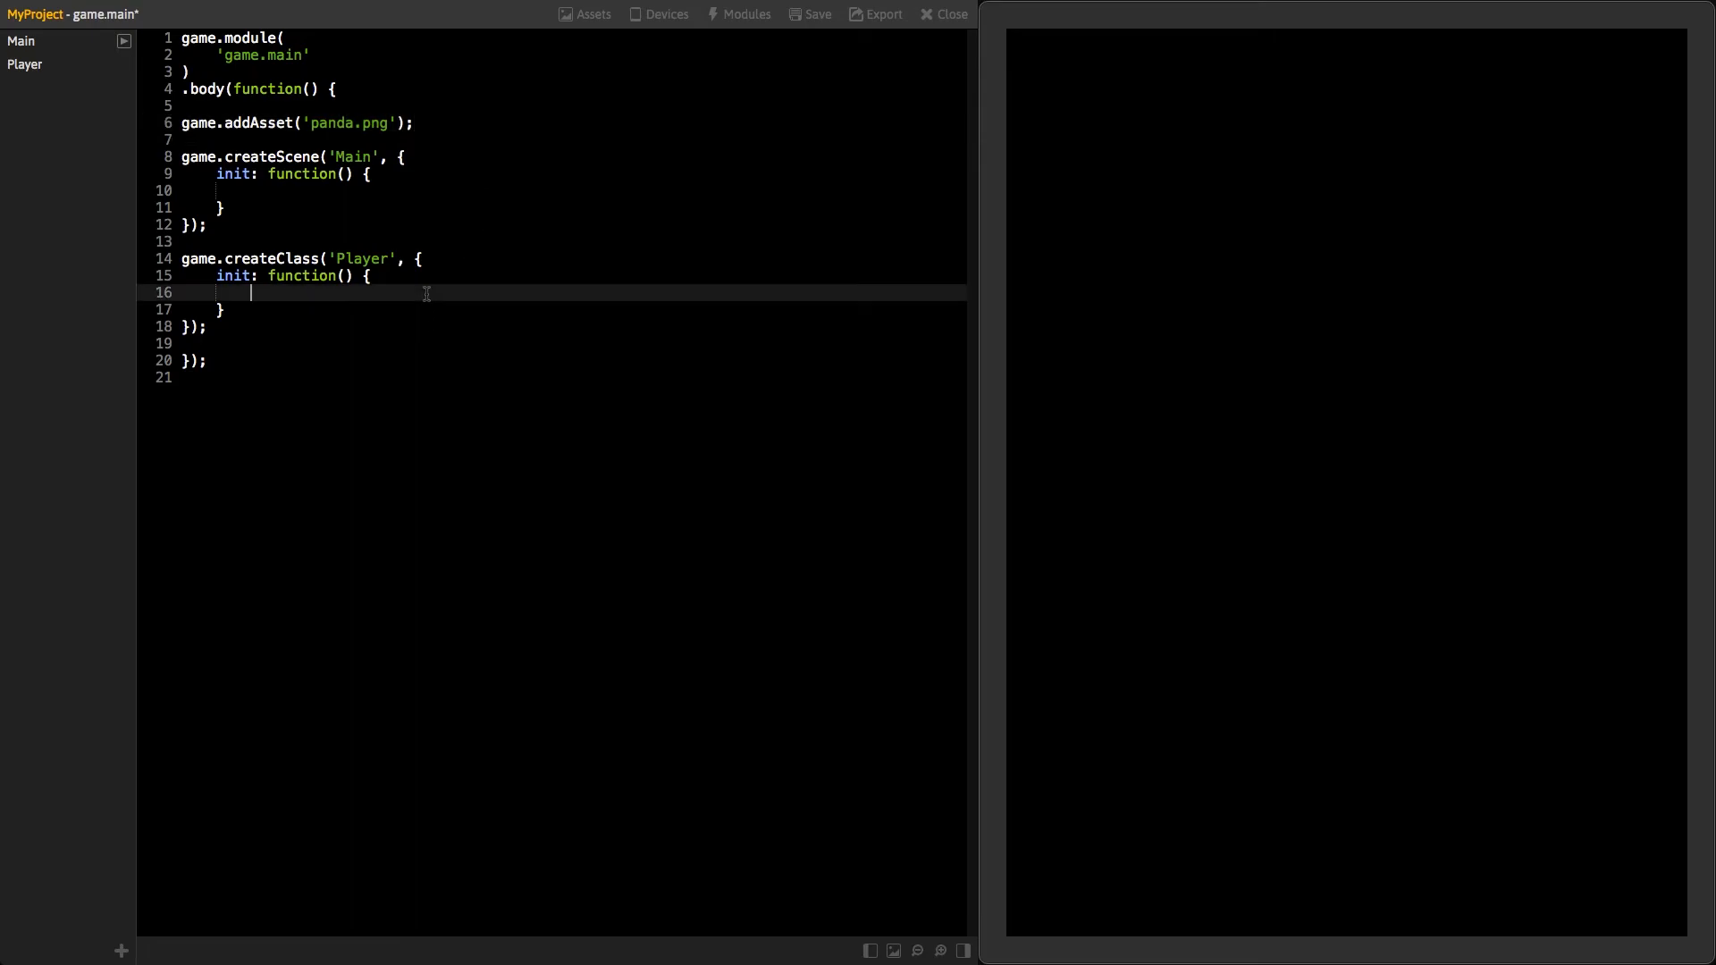
# Write this.sprite = new game.Sprite('panda.png'); in Player's init function
pyautogui.write('this.spr')
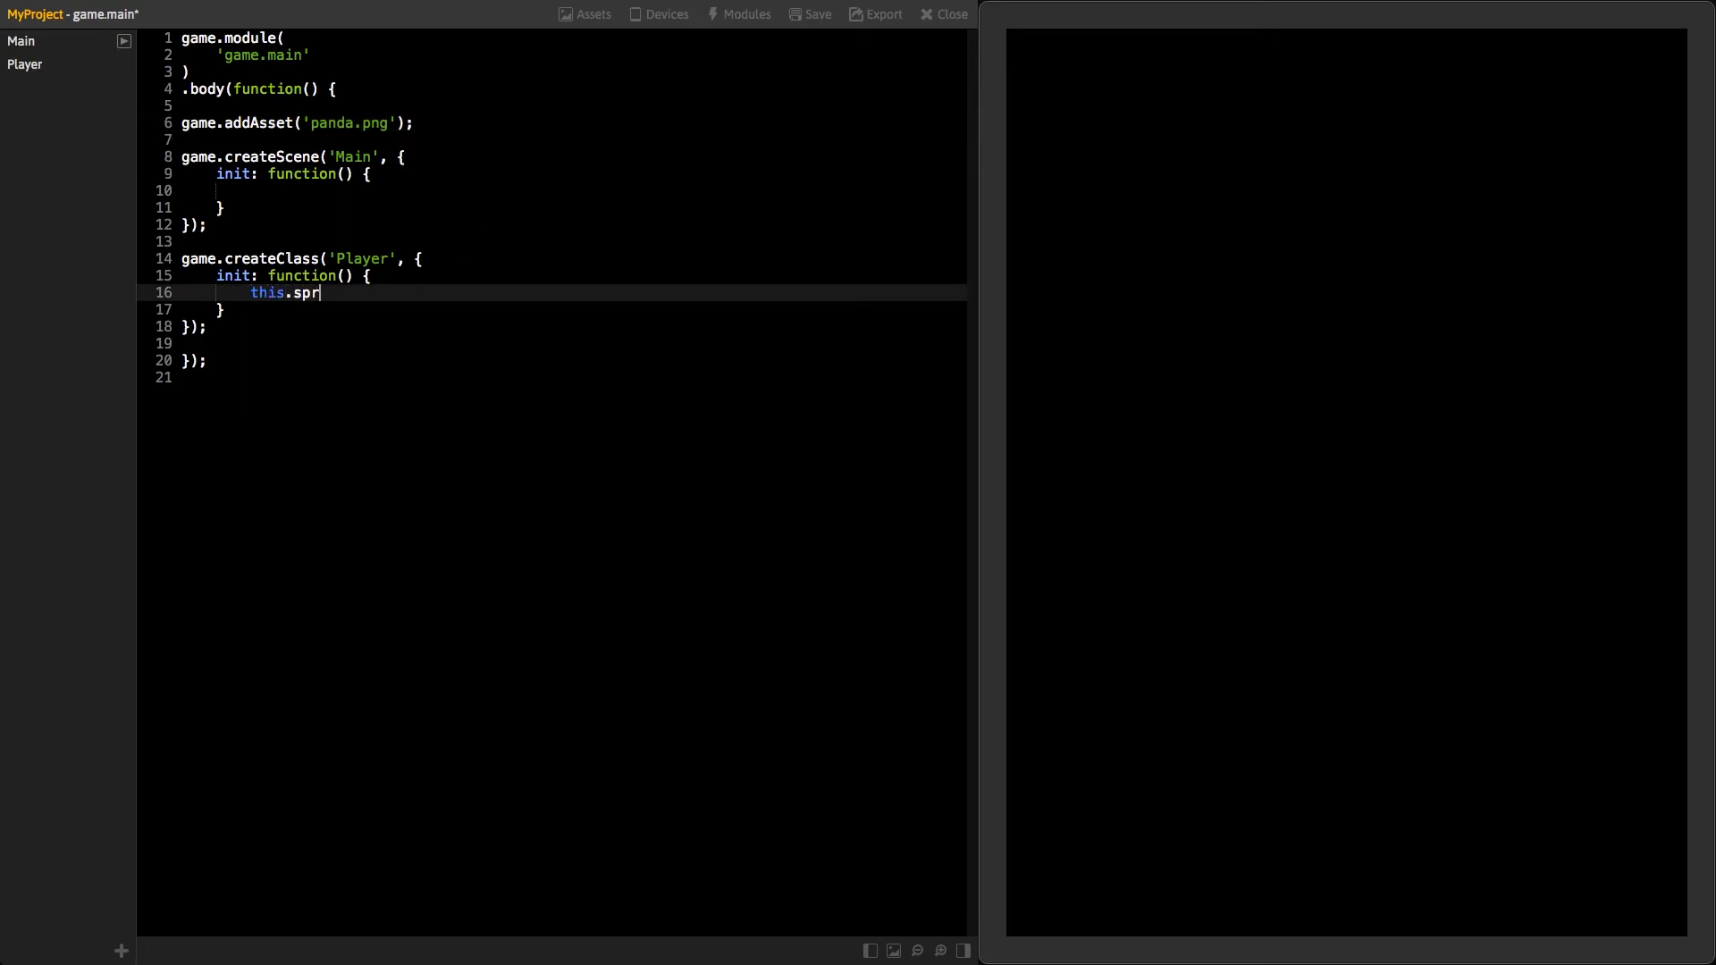
pyautogui.write("ite = new game.Sprite('panda.png")
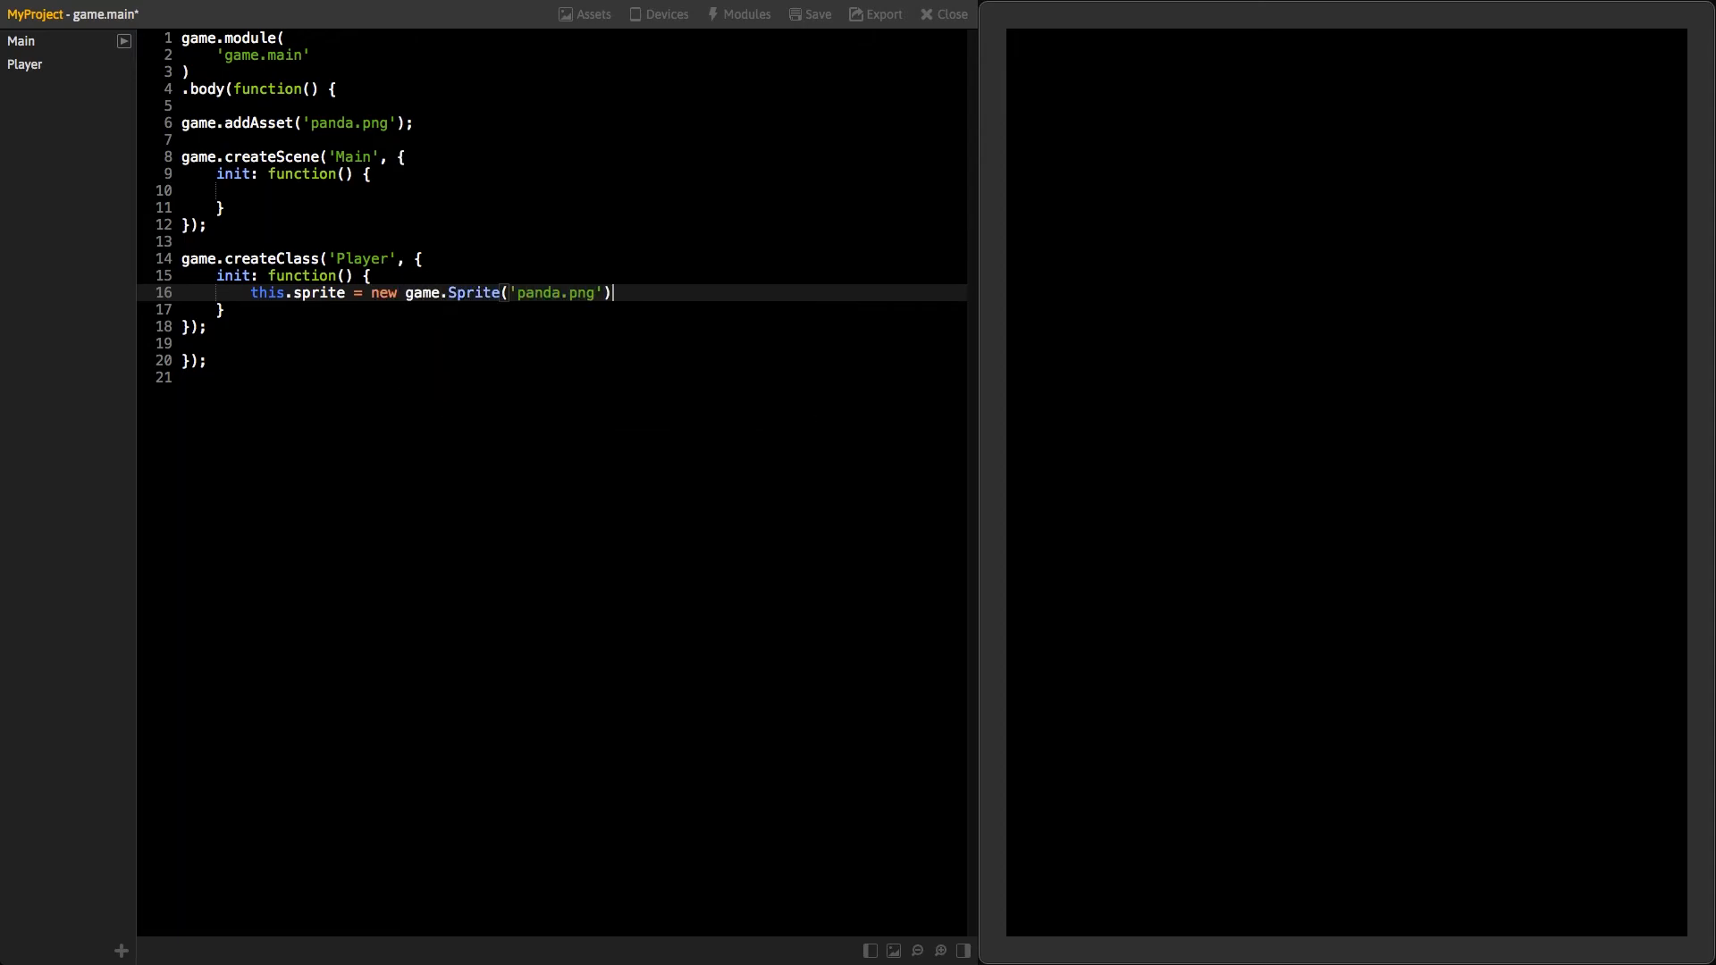
pyautogui.write(';')
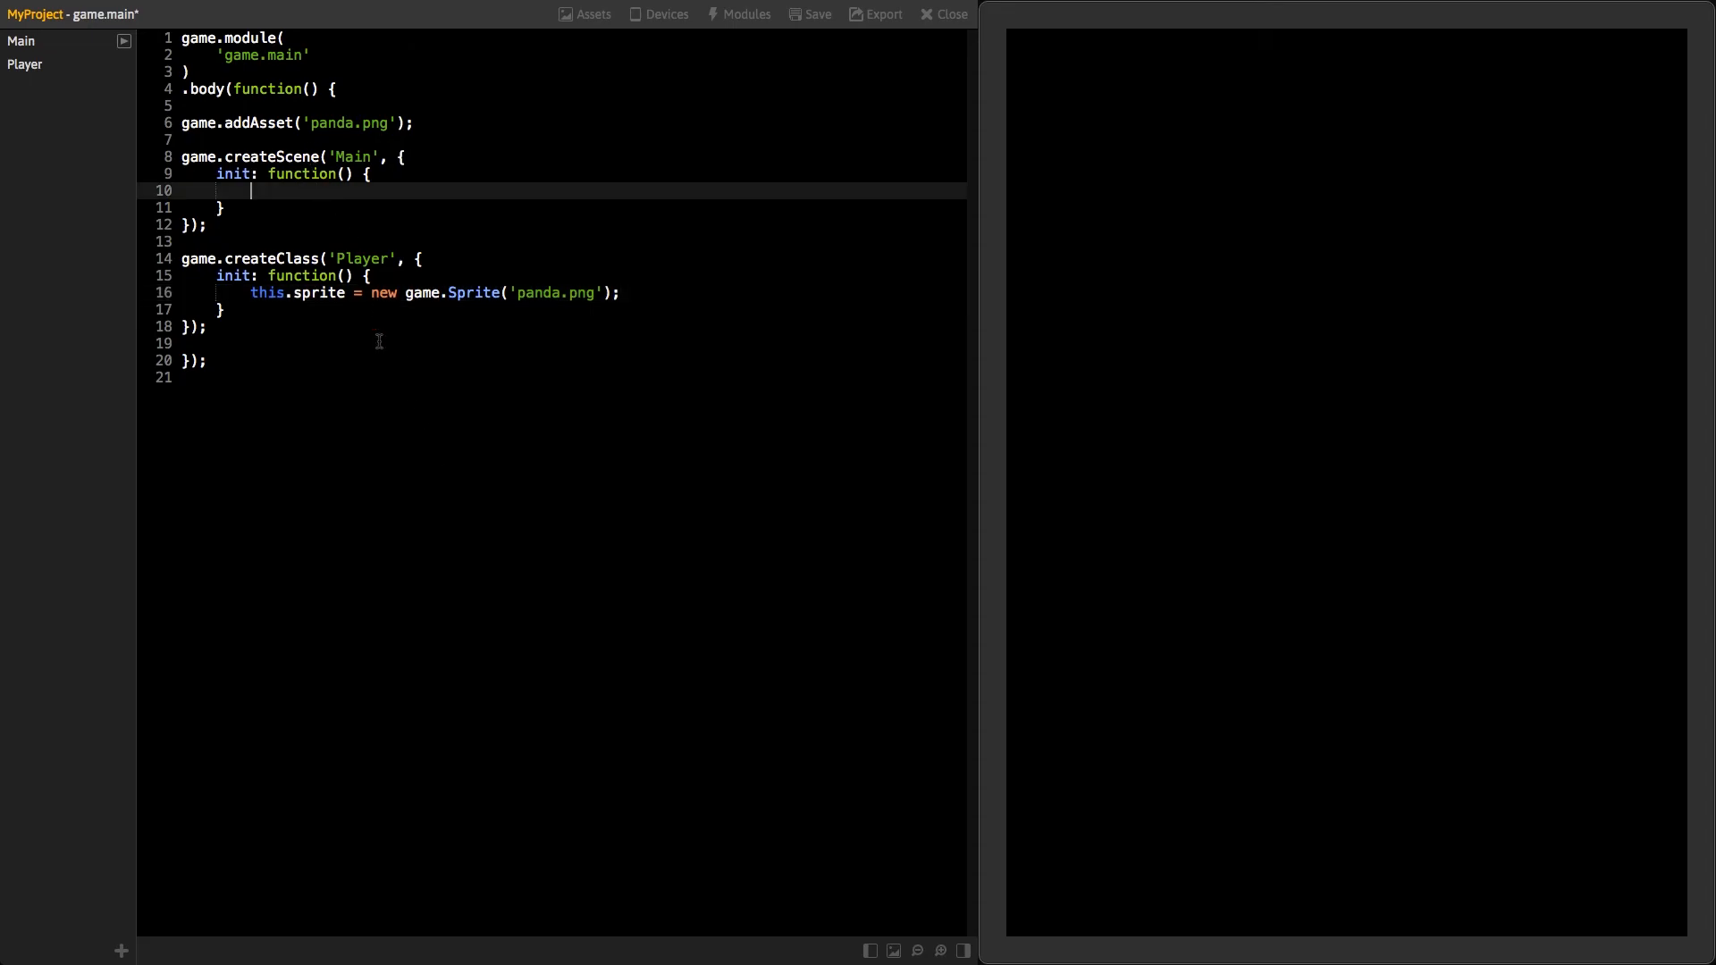
# Write var player = new game.Player(); and player.sprite.addTo(this.stage); in Main's init
pyautogui.write('var')
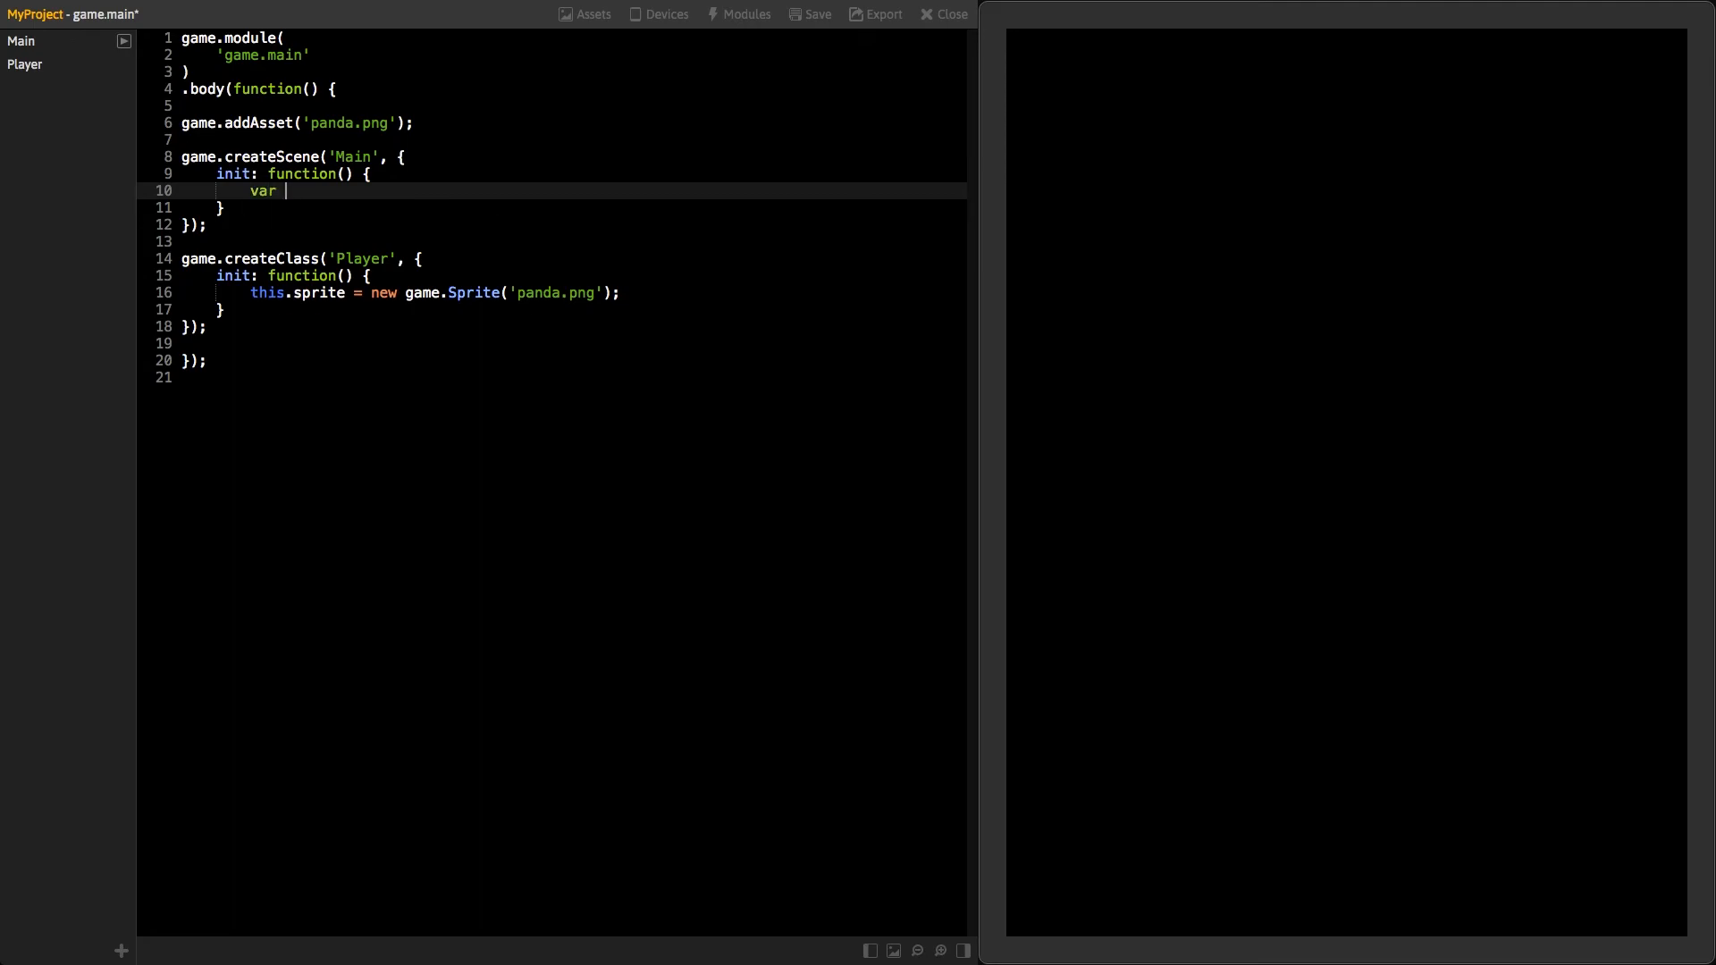
pyautogui.write('player = new ga')
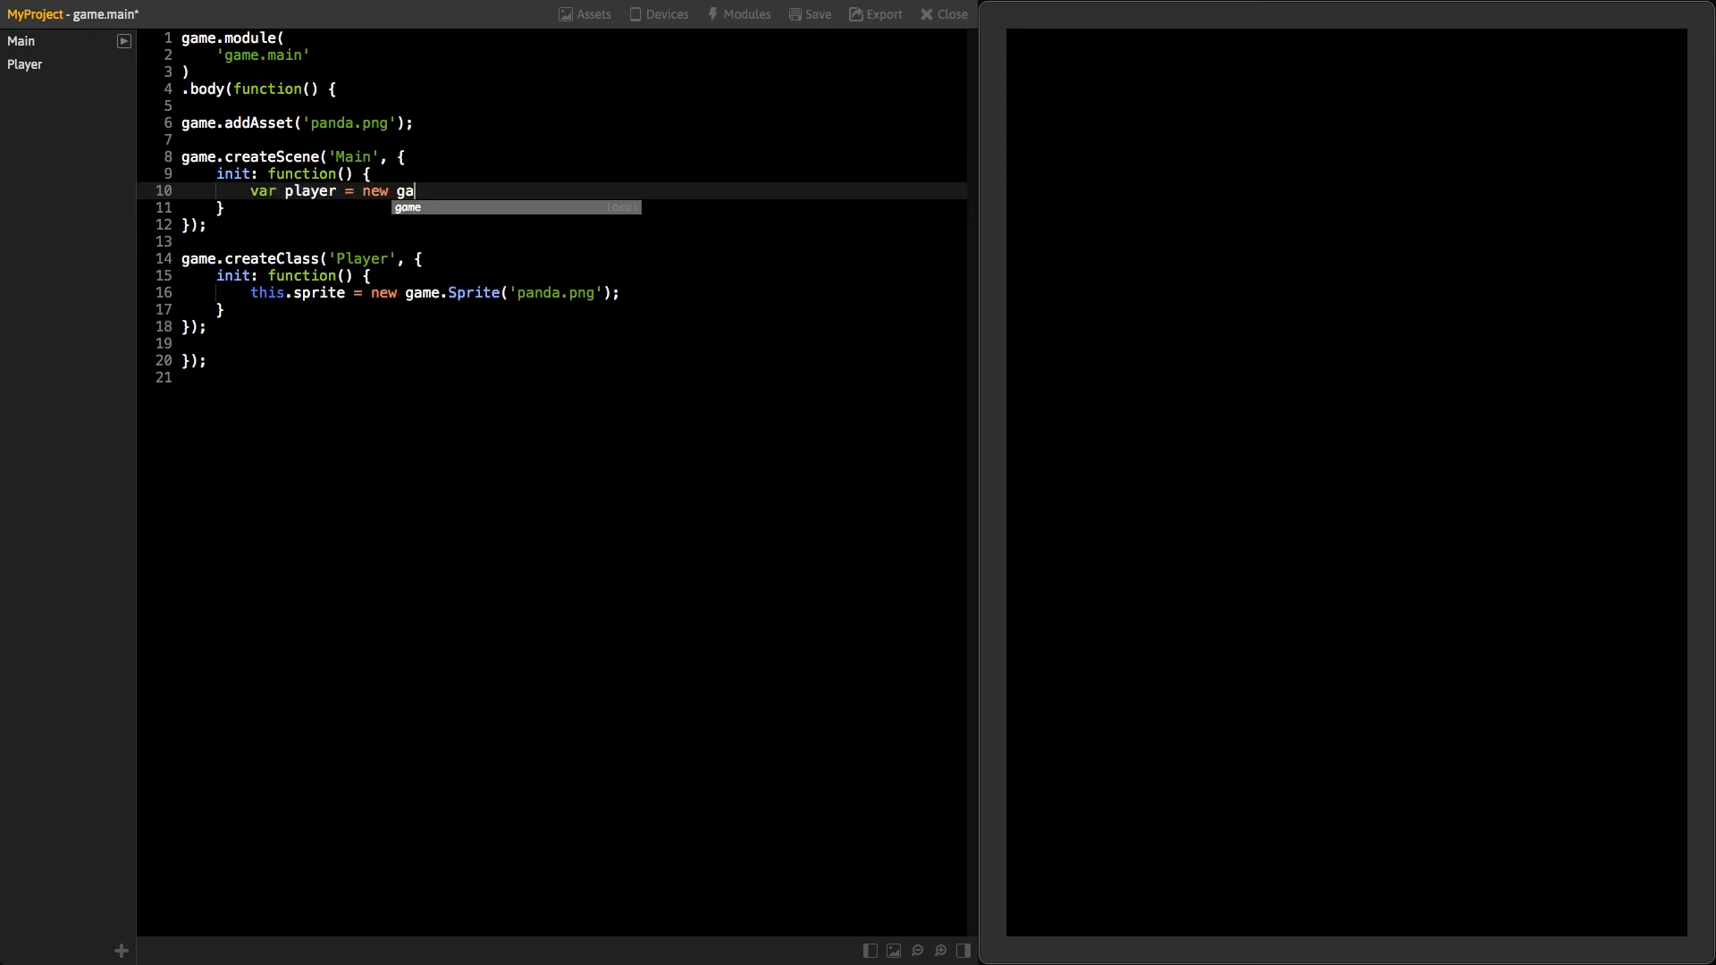
pyautogui.write('me.Player();')
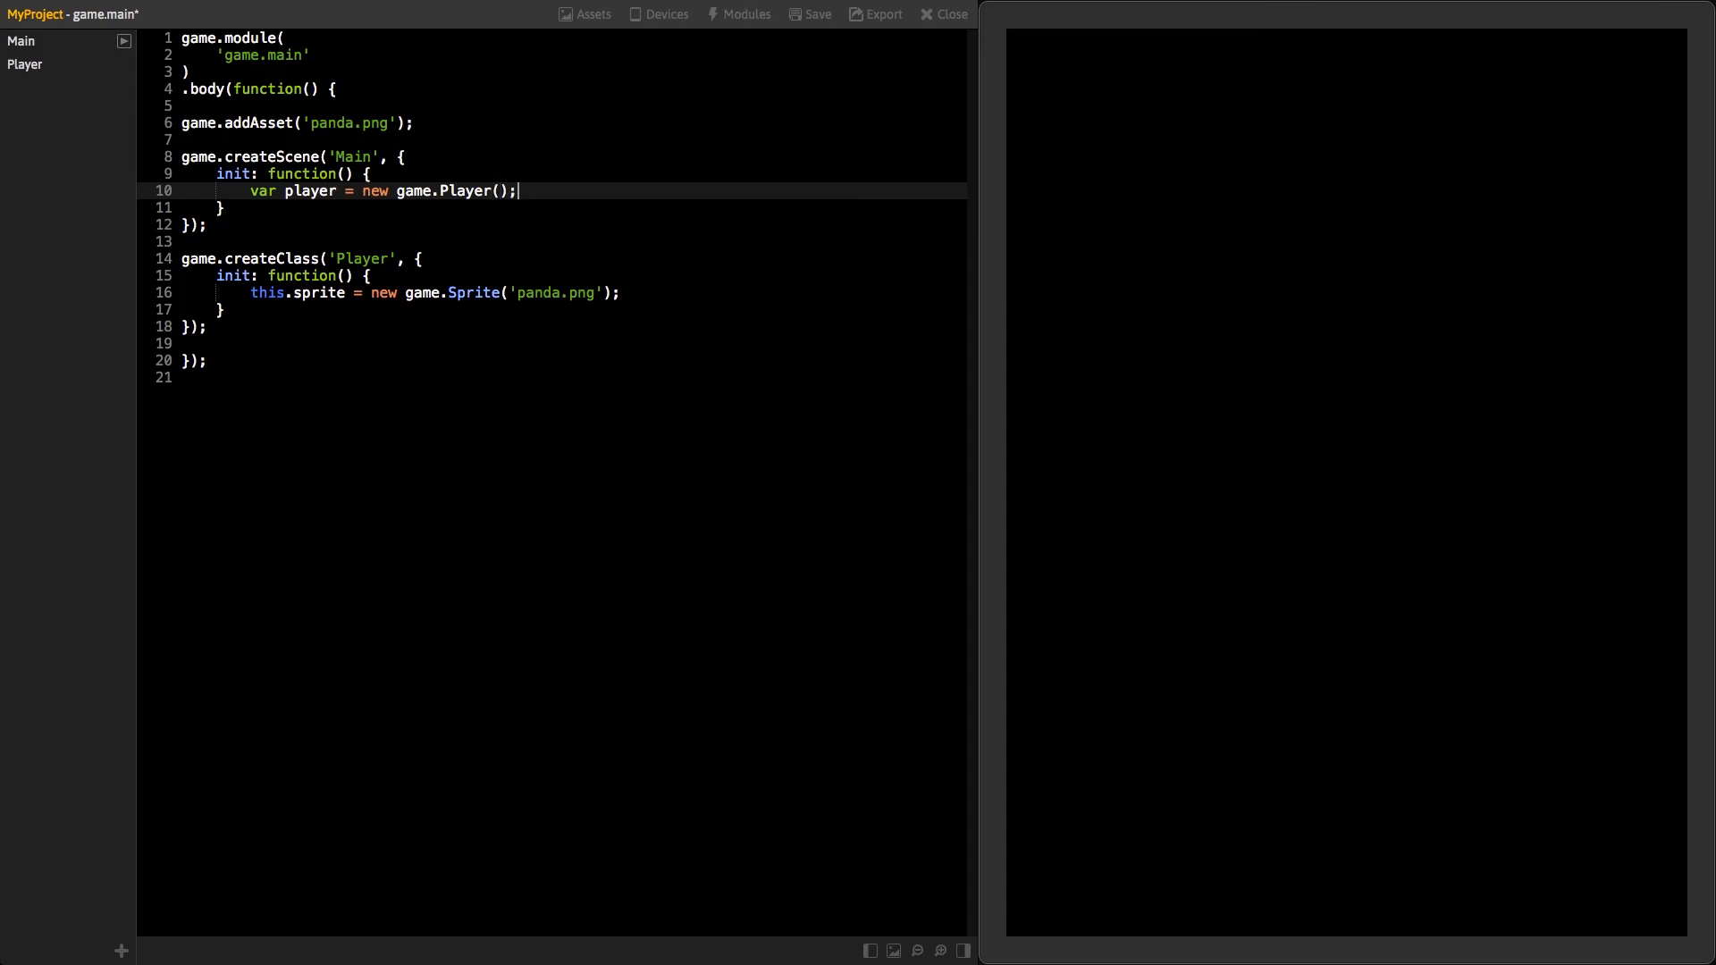
pyautogui.write('player.sprite.addTo(this.stage')
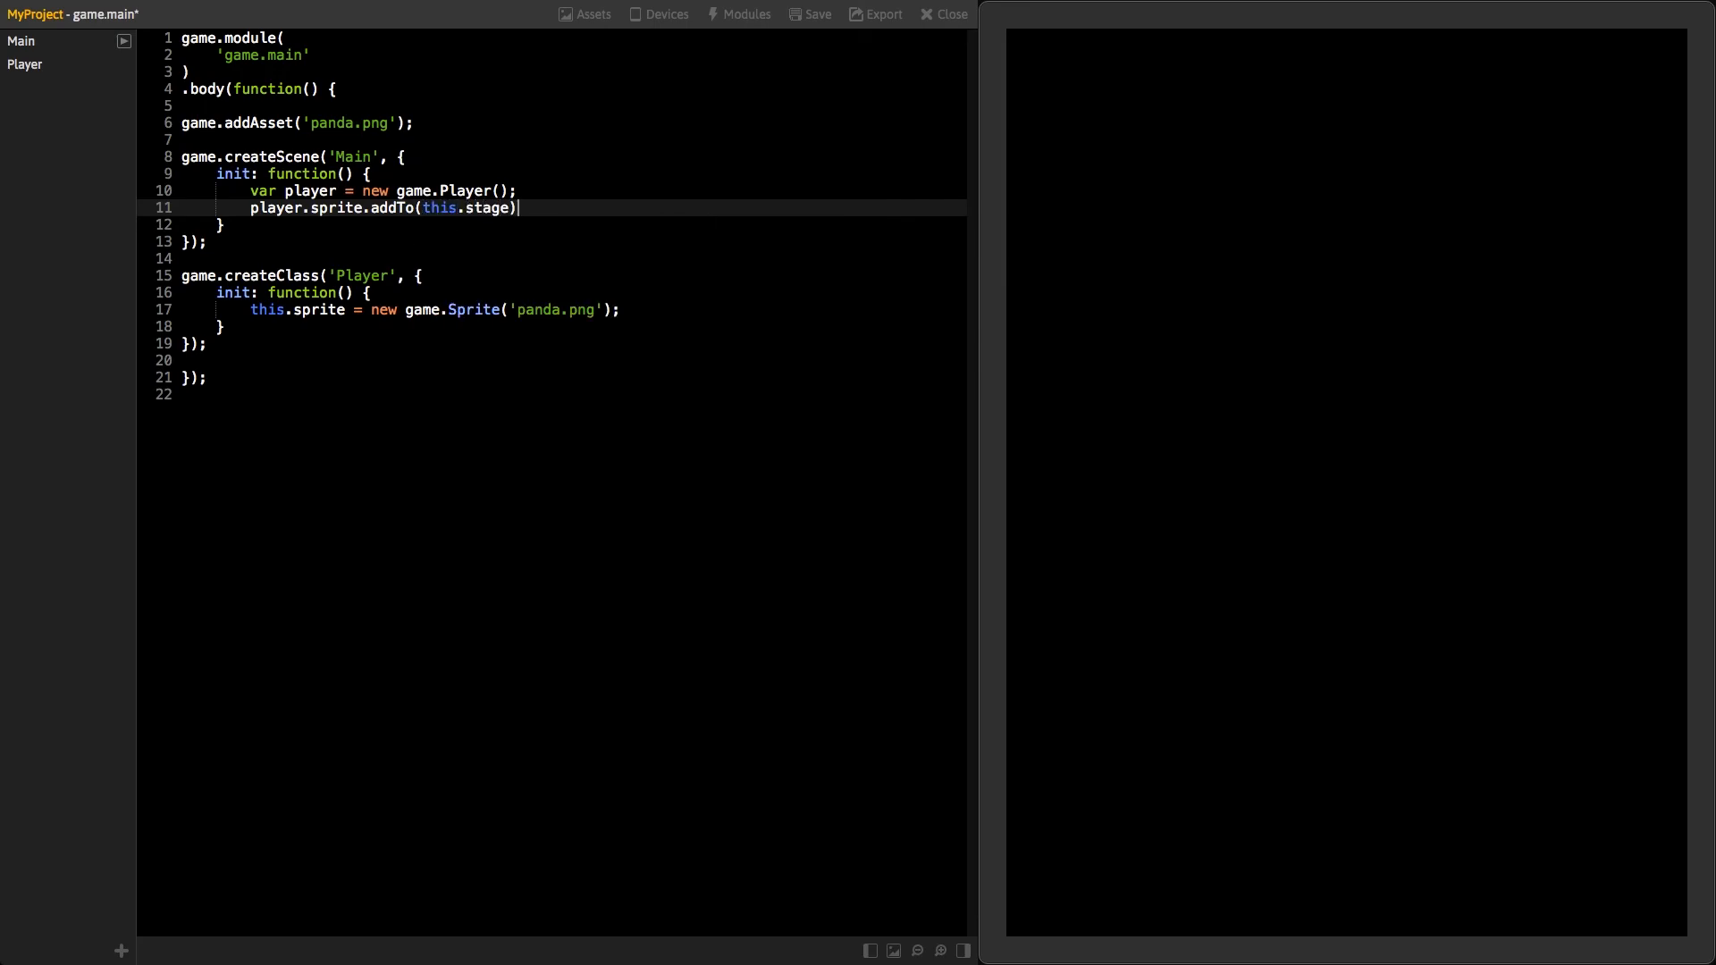
pyautogui.write(';')
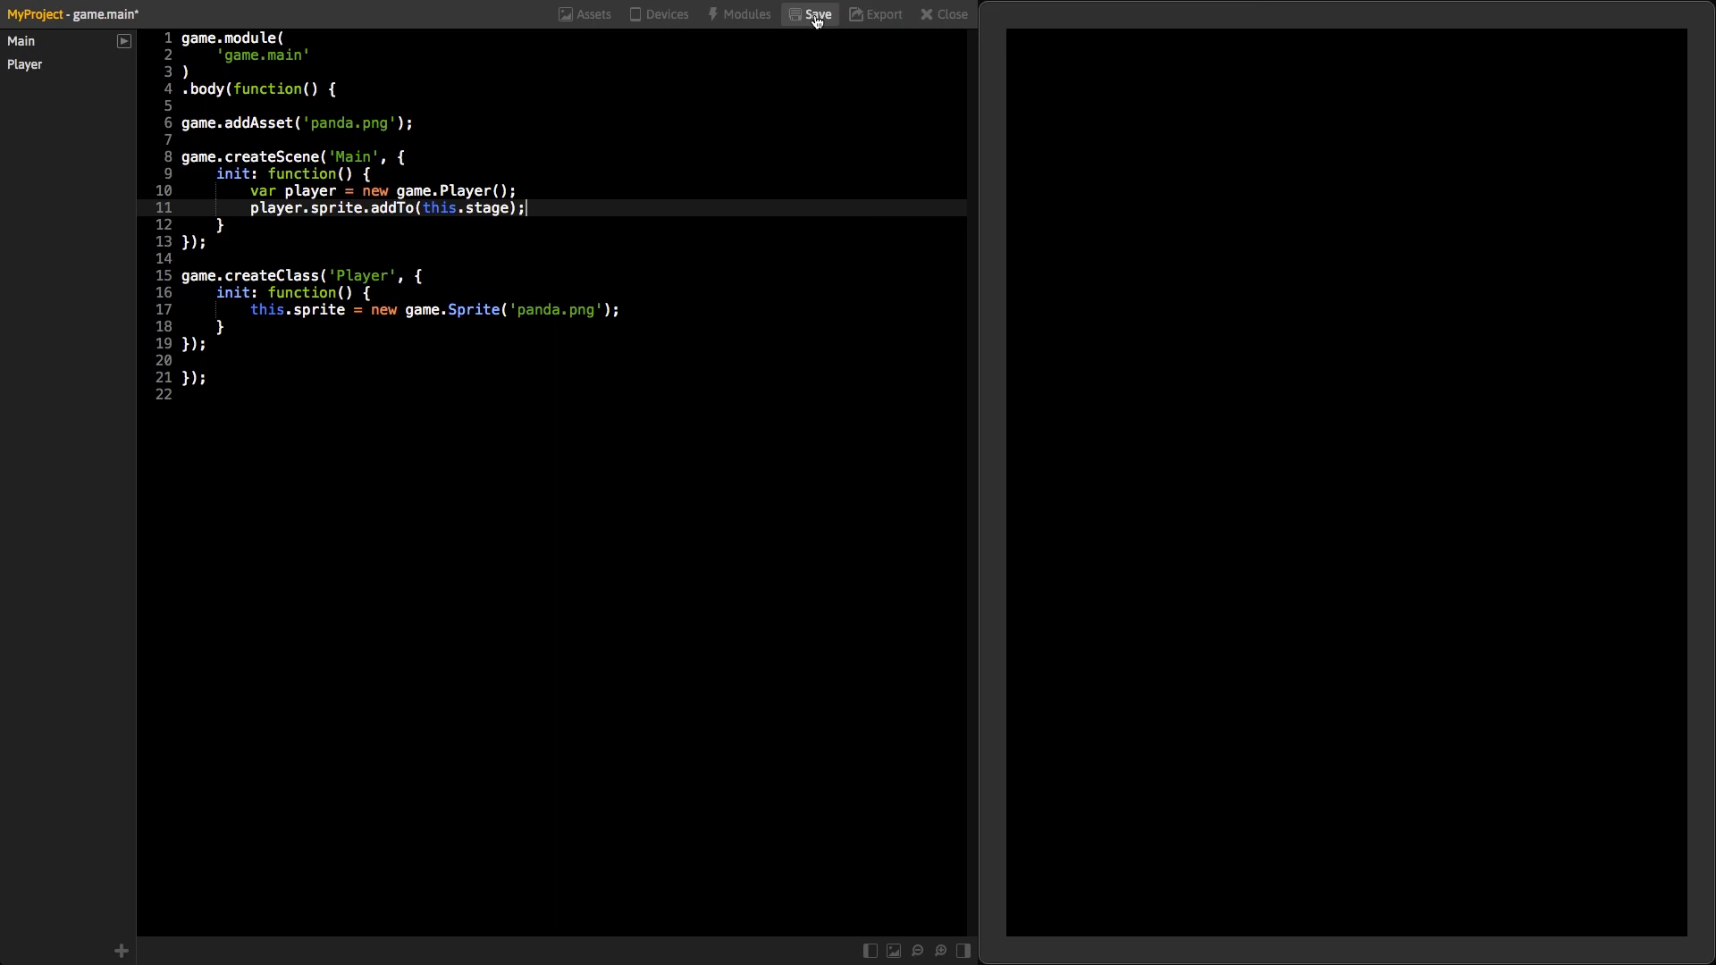
# Save game.main so the preview reloads and runs the game
pyautogui.click(818, 15)
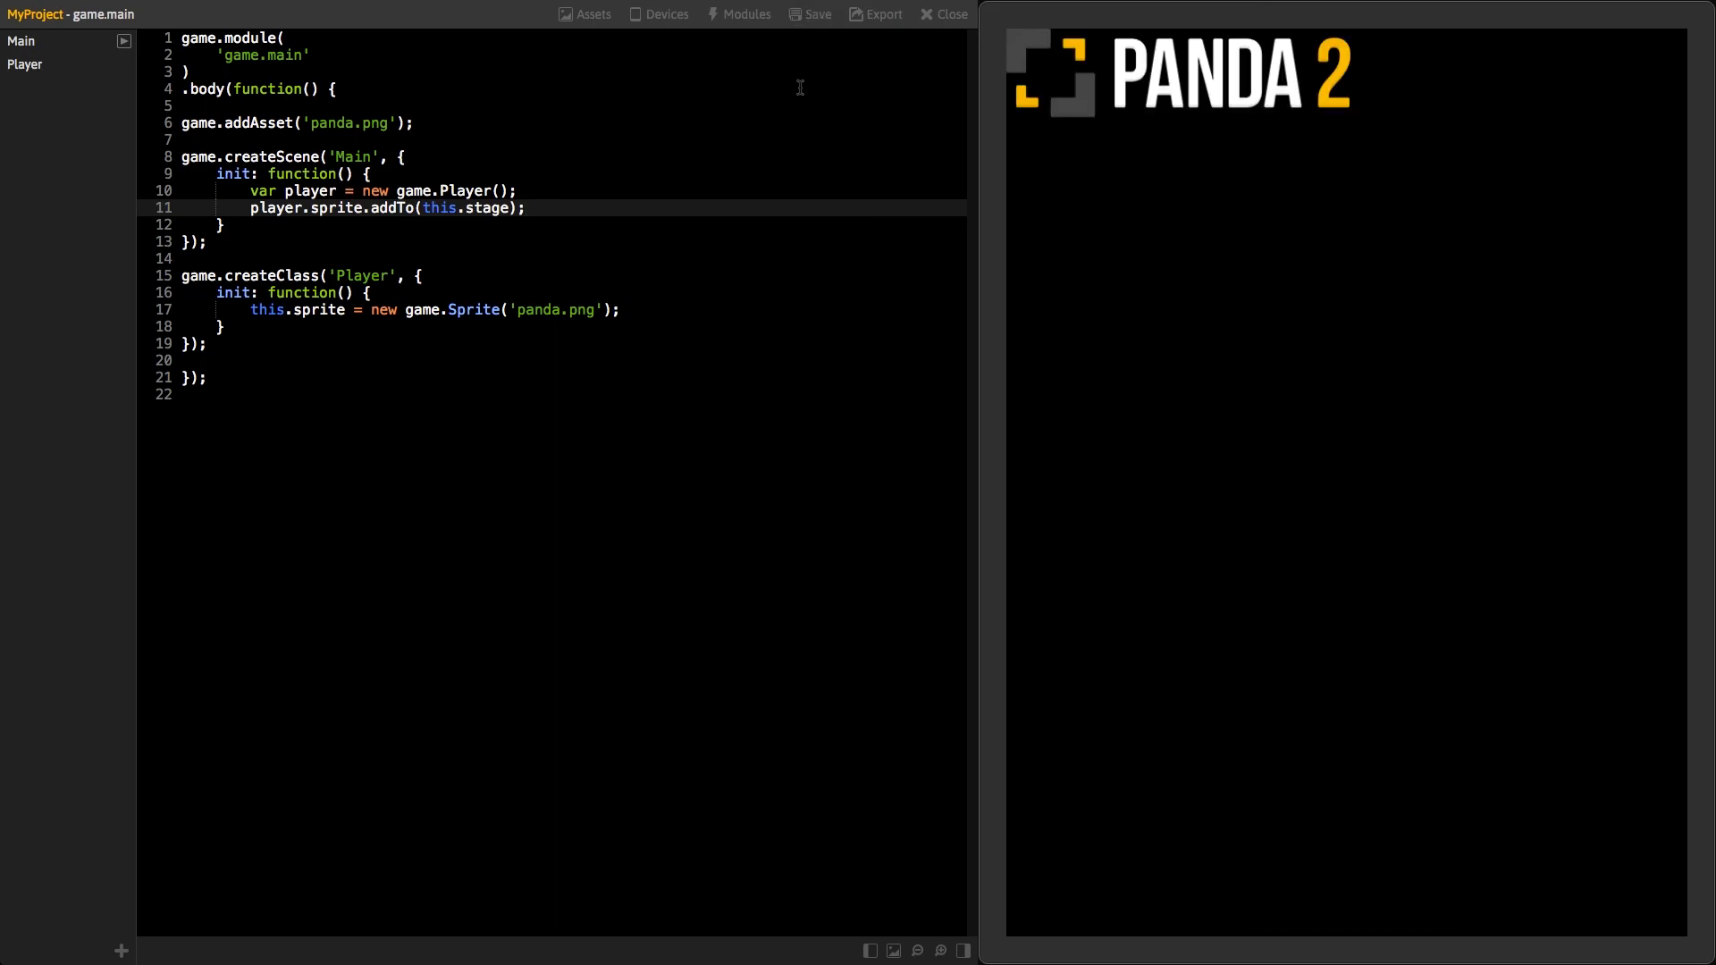